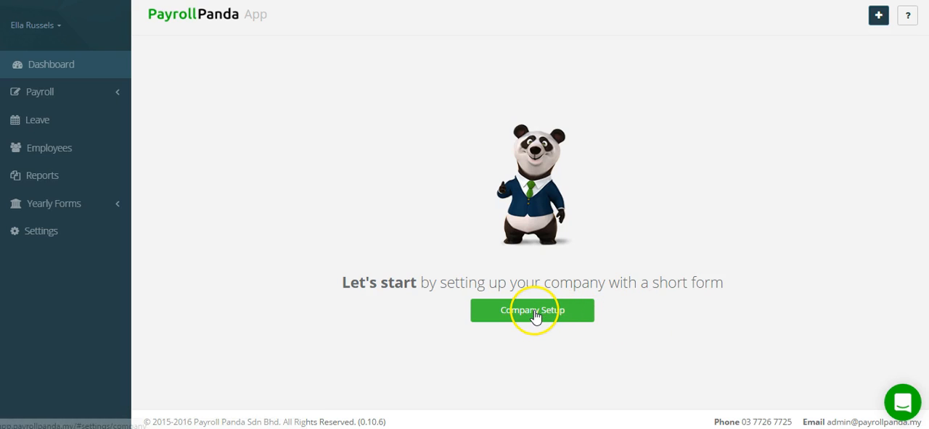
- Start Company Setup from the dashboard, reaching the Company Details form and support panel
{"action": "left_click", "coordinate": [531, 310]}
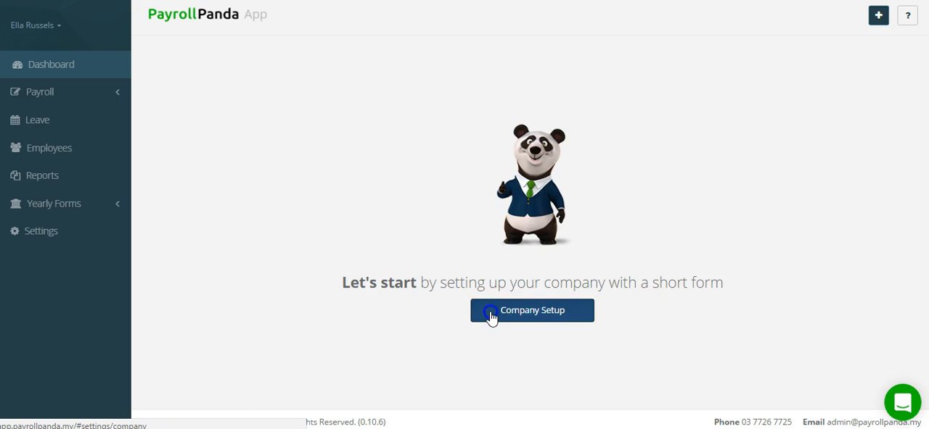
{"action": "left_click", "coordinate": [531, 310]}
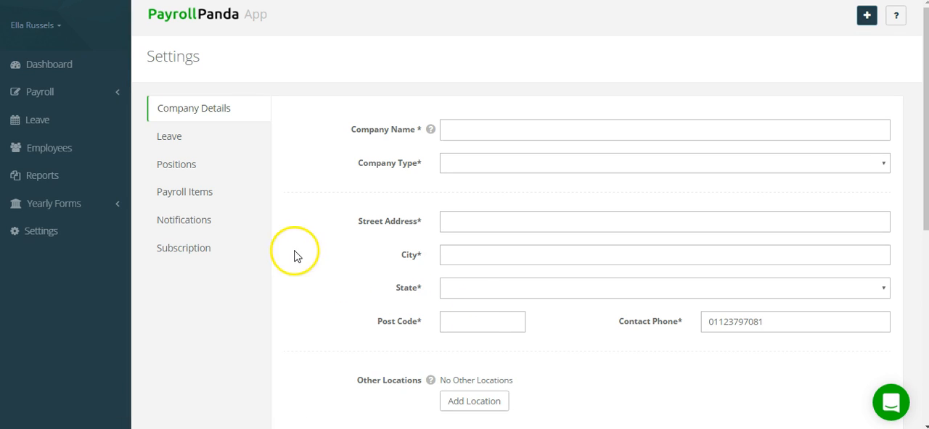
{"action": "mouse_move", "coordinate": [589, 330]}
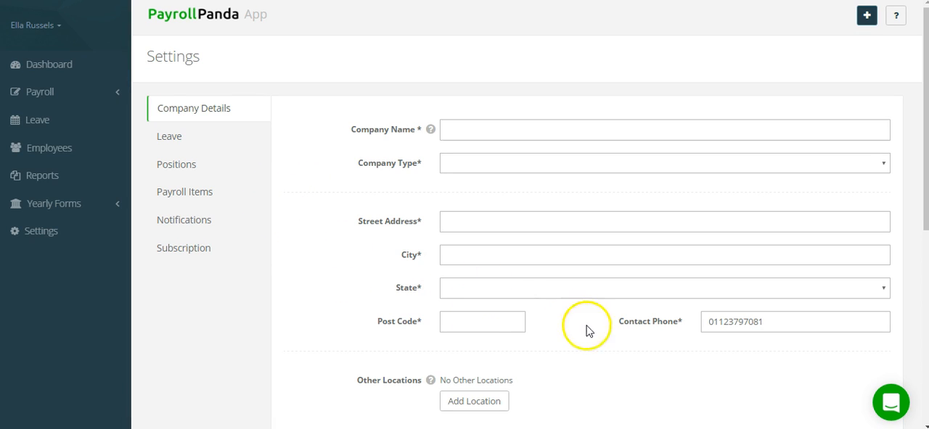
{"action": "left_click", "coordinate": [891, 403]}
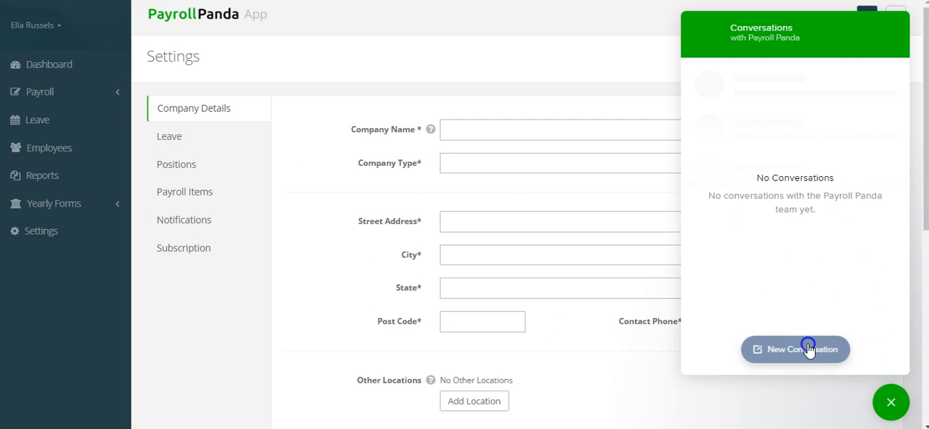
{"action": "left_click", "coordinate": [891, 403]}
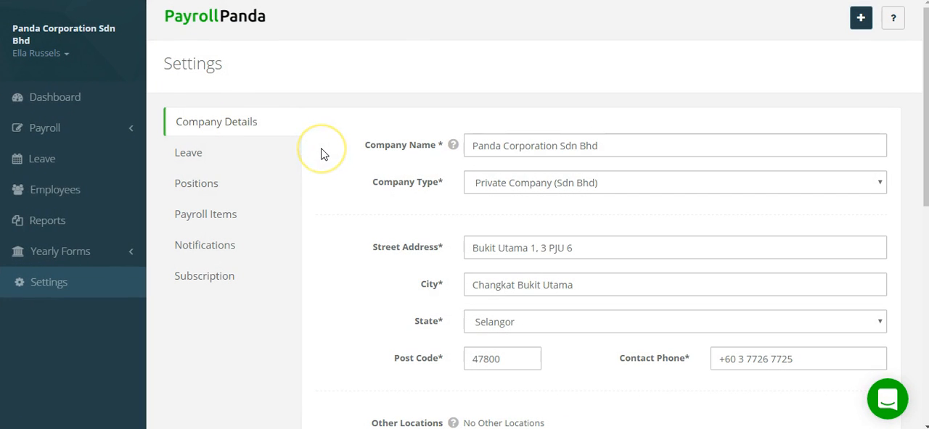
{"action": "mouse_move", "coordinate": [322, 154]}
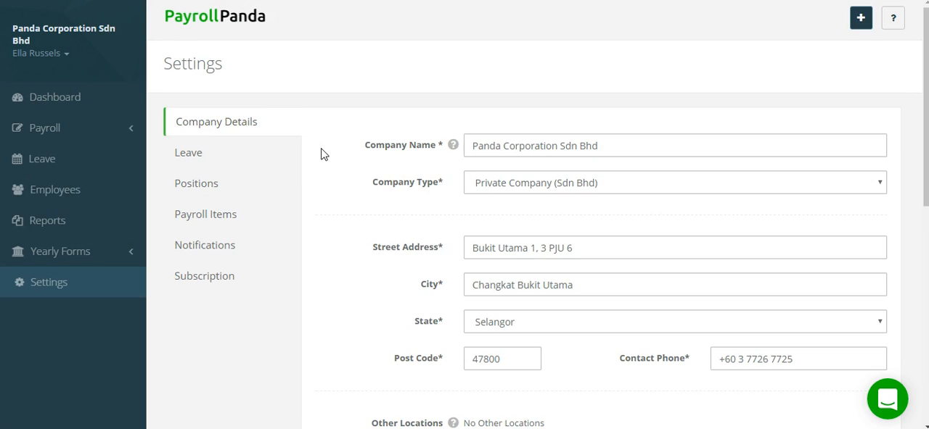
- Review the filled details for Panda Corporation Sdn Bhd with payroll day 28 and save them
{"action": "scroll", "scroll_direction": "down", "scroll_amount": 3}
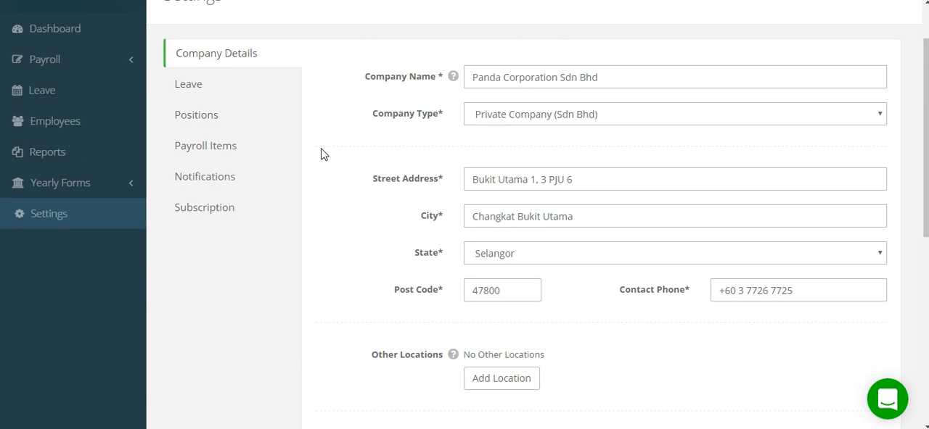
{"action": "scroll", "scroll_direction": "down", "scroll_amount": 3}
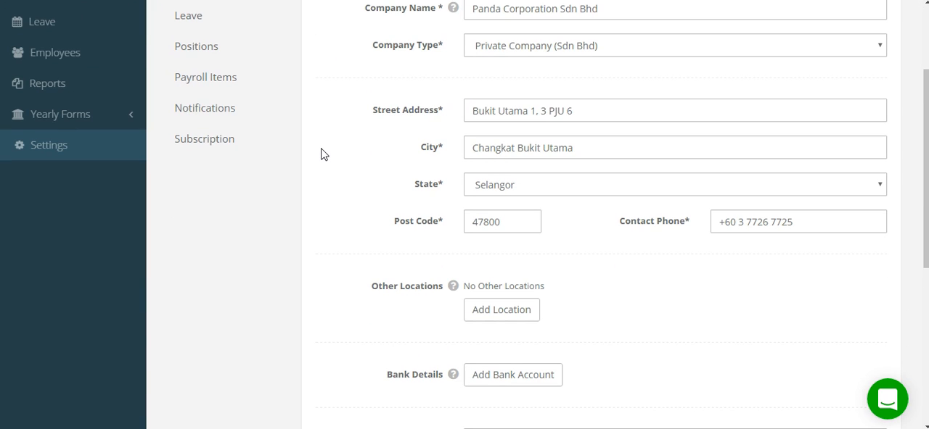
{"action": "scroll", "scroll_direction": "down", "scroll_amount": 3}
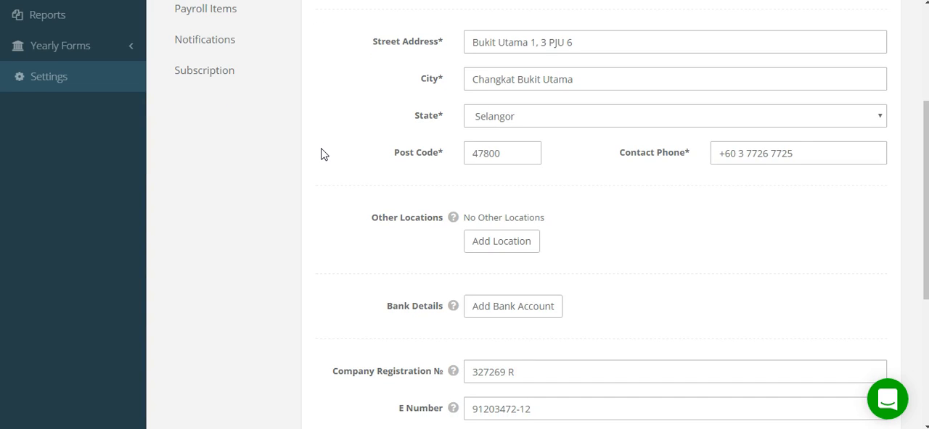
{"action": "scroll", "scroll_direction": "down", "scroll_amount": 3}
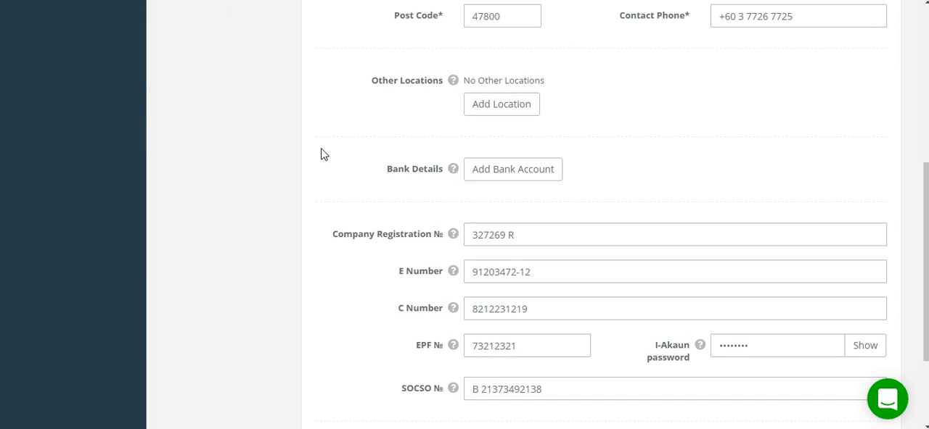
{"action": "scroll", "scroll_direction": "down", "scroll_amount": 3}
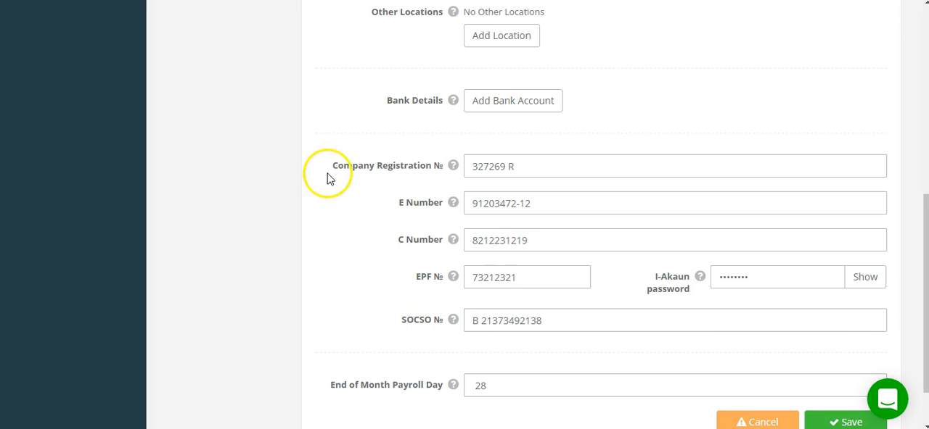
{"action": "mouse_move", "coordinate": [447, 180]}
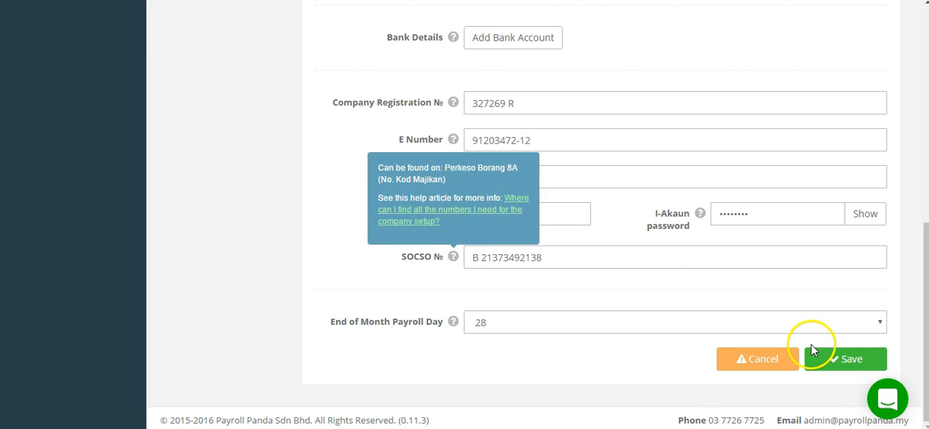
{"action": "left_click", "coordinate": [844, 360]}
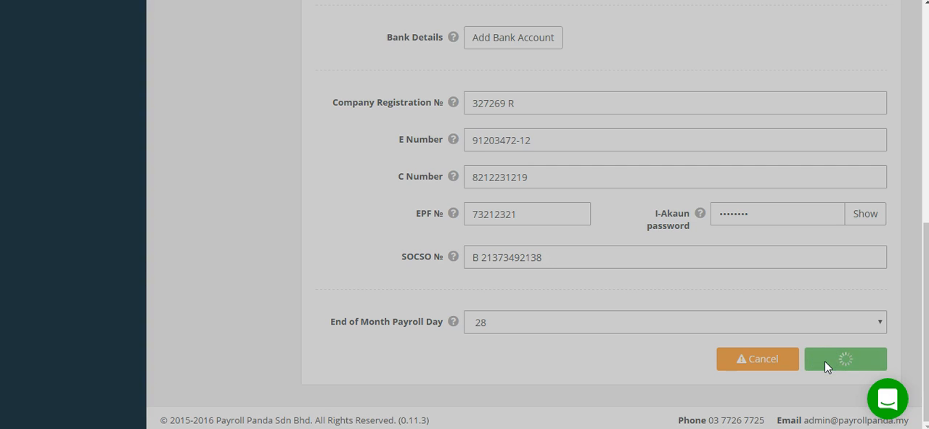
{"action": "left_click", "coordinate": [845, 360]}
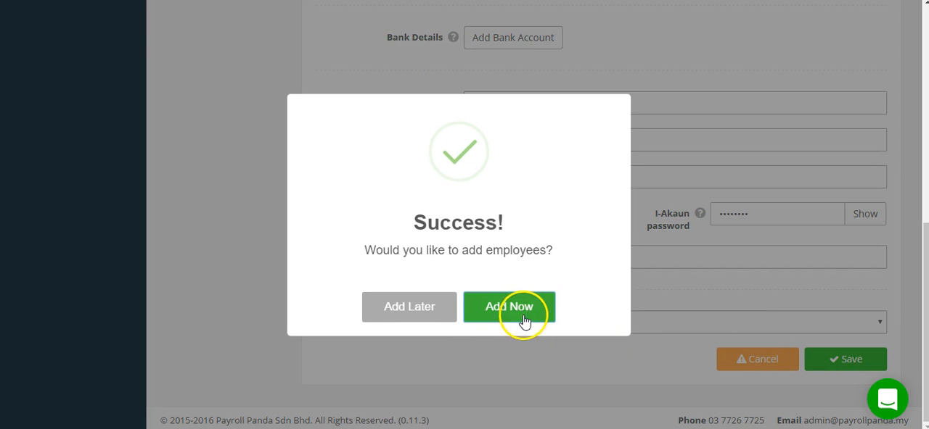
- Add an employee now, set Married Status to married with working spouse and Dependent Children to 2
{"action": "left_click", "coordinate": [508, 307]}
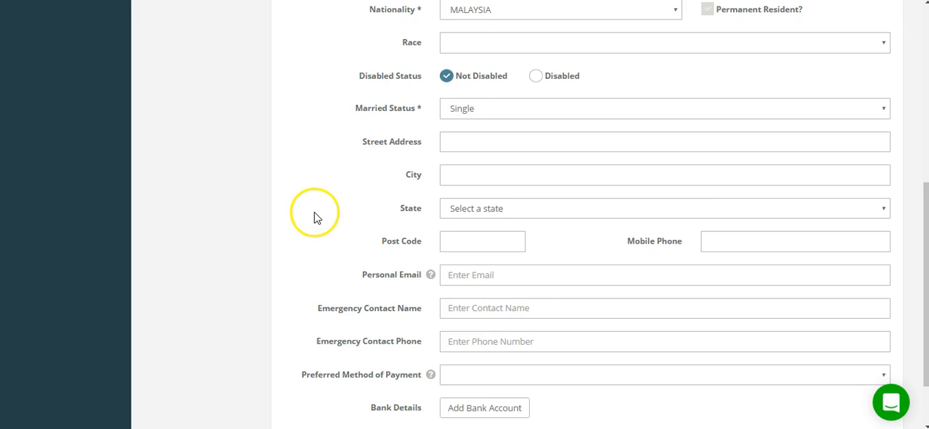
{"action": "scroll", "scroll_direction": "up", "scroll_amount": 3}
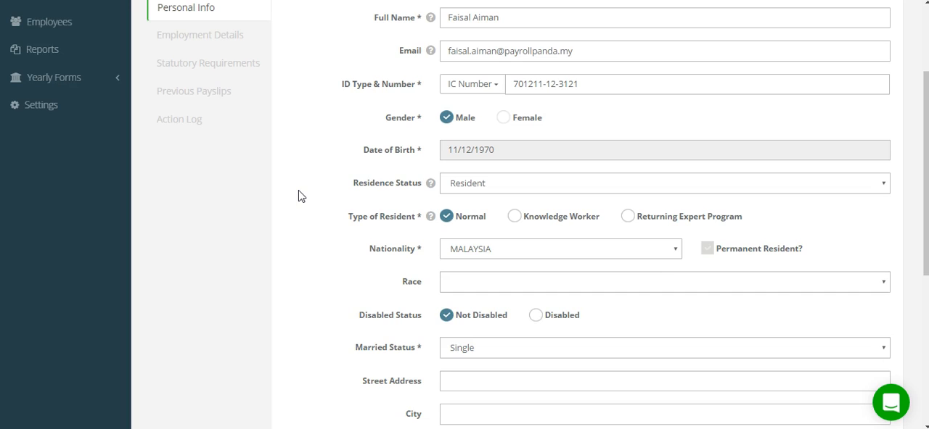
{"action": "scroll", "scroll_direction": "down", "scroll_amount": 3}
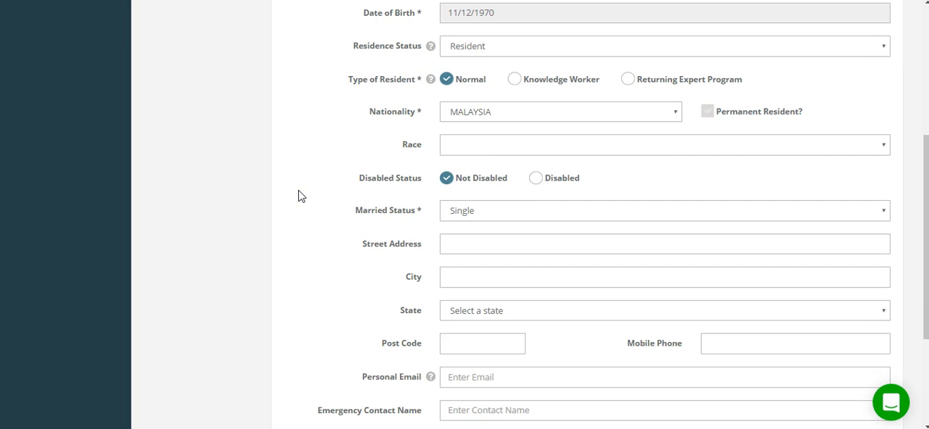
{"action": "left_click", "coordinate": [663, 211]}
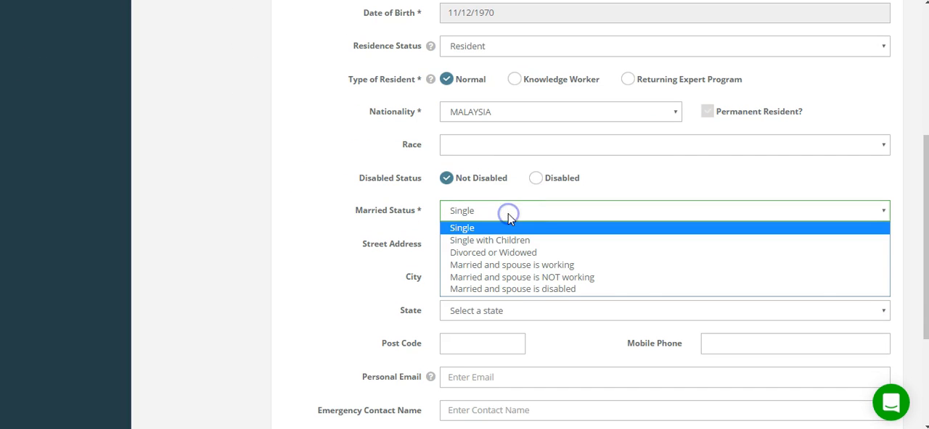
{"action": "mouse_move", "coordinate": [510, 264]}
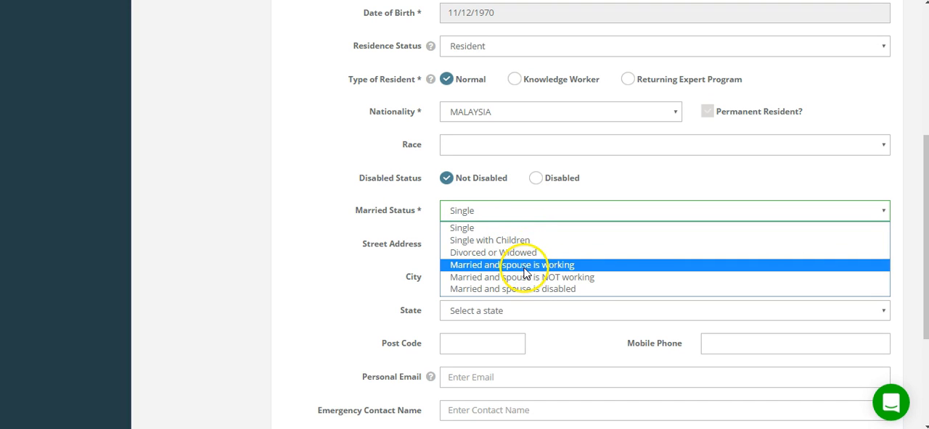
{"action": "left_click", "coordinate": [511, 264]}
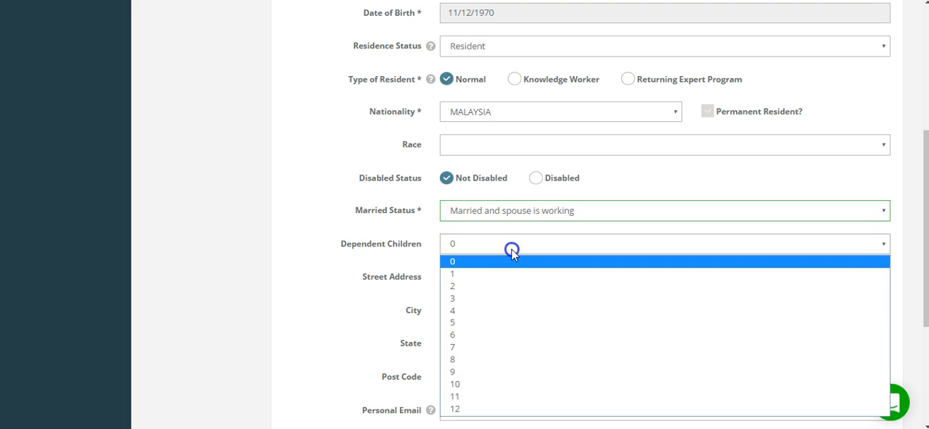
{"action": "left_click", "coordinate": [453, 286]}
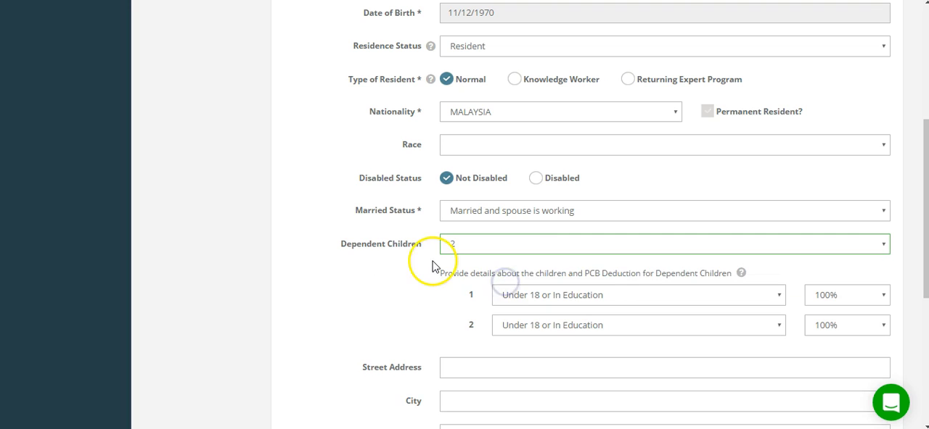
- Save the employee's personal info changes
{"action": "scroll", "scroll_direction": "down", "scroll_amount": 3}
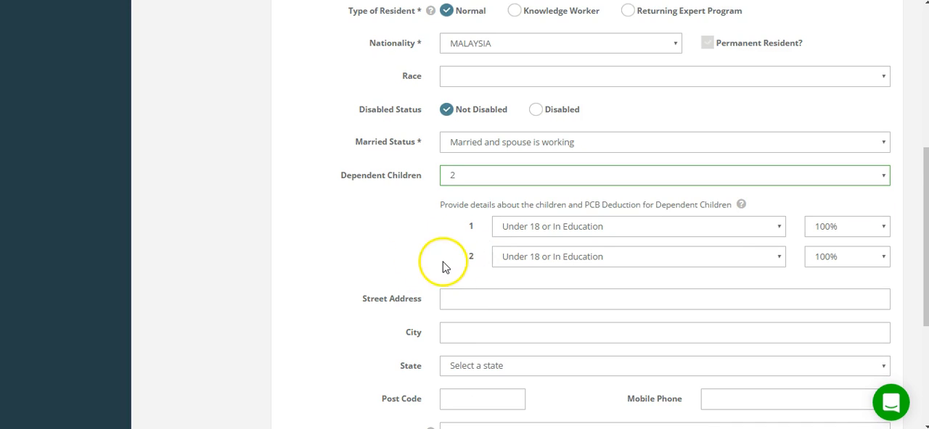
{"action": "scroll", "scroll_direction": "down", "scroll_amount": 3}
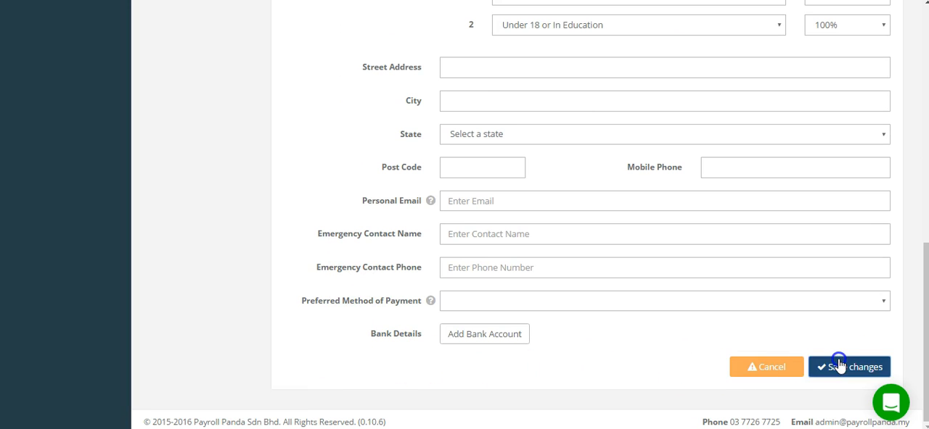
{"action": "left_click", "coordinate": [849, 366]}
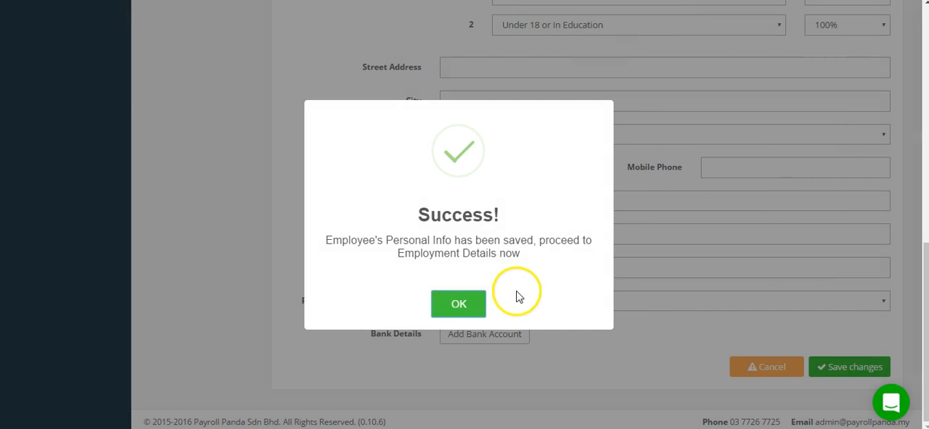
- Acknowledge the save and scroll Employment Details down to the Recurring Payroll Item section
{"action": "left_click", "coordinate": [459, 304]}
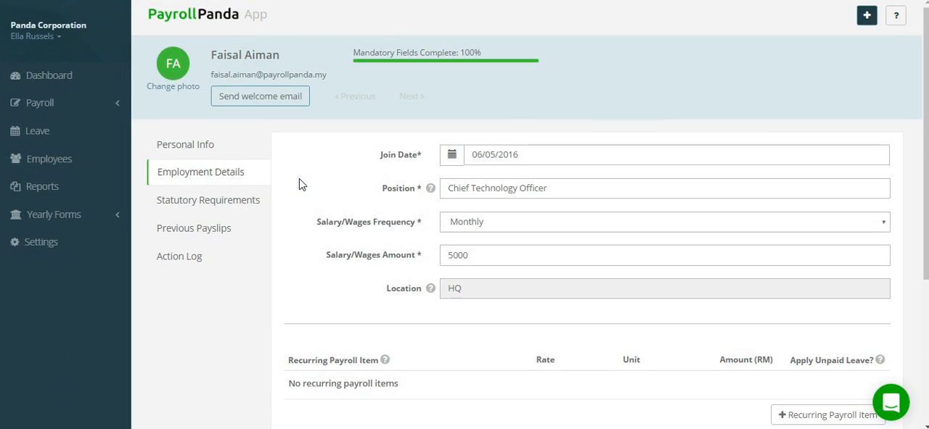
{"action": "scroll", "scroll_direction": "down", "scroll_amount": 3}
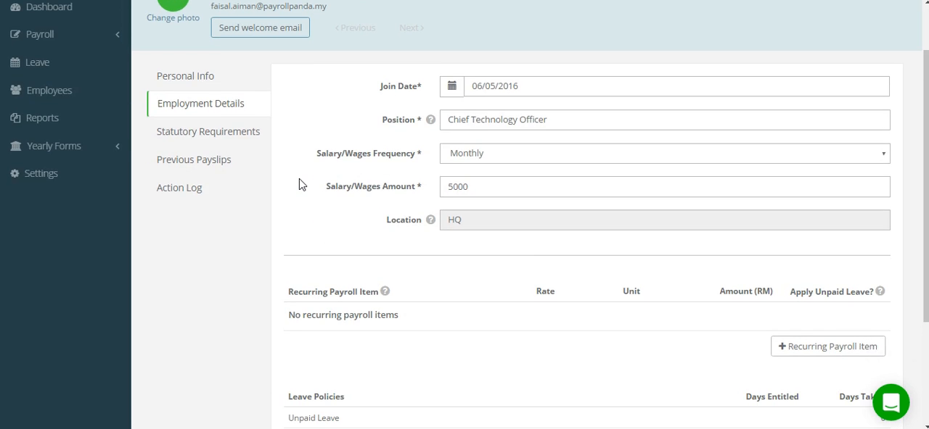
{"action": "scroll", "scroll_direction": "down", "scroll_amount": 3}
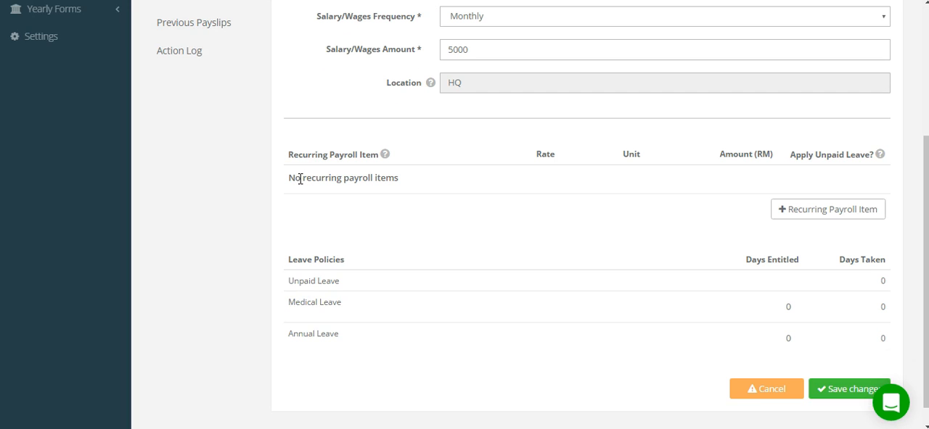
- Add a recurring Travel/Petrol Allowance with amount 200
{"action": "left_click", "coordinate": [827, 209]}
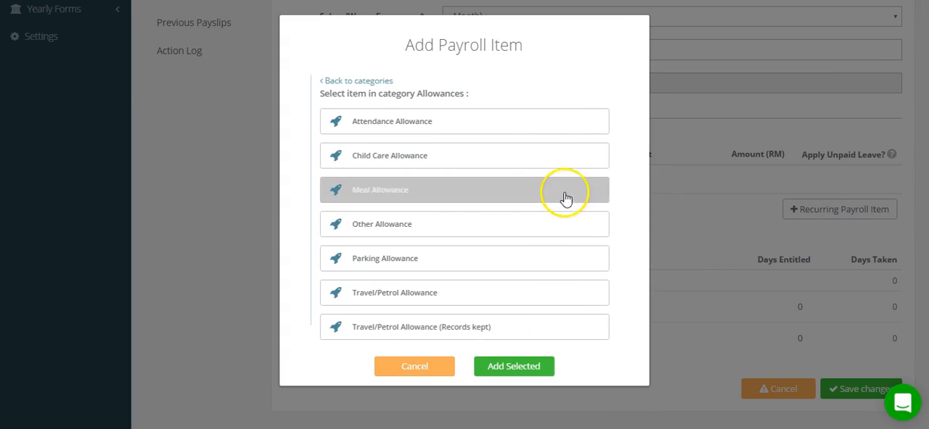
{"action": "left_click", "coordinate": [464, 293]}
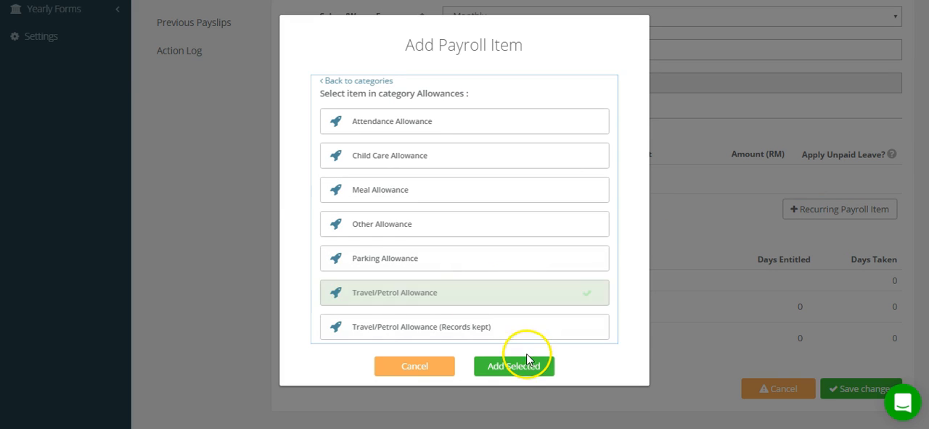
{"action": "left_click", "coordinate": [514, 366]}
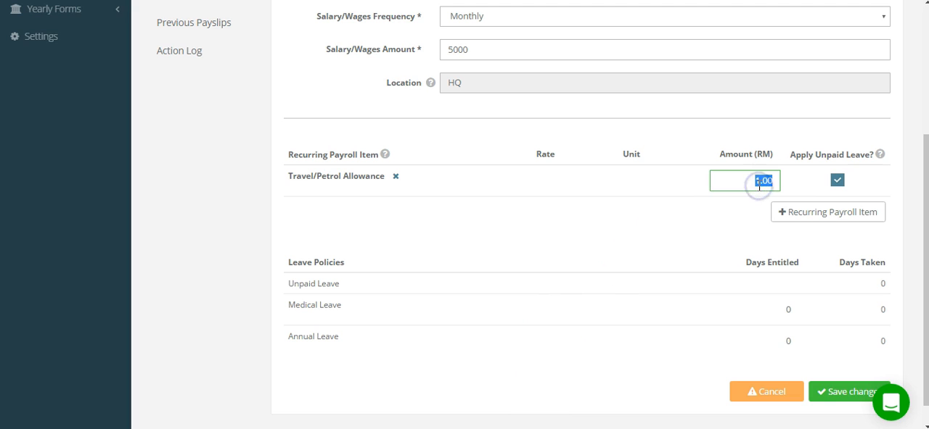
{"action": "type", "text": "20"}
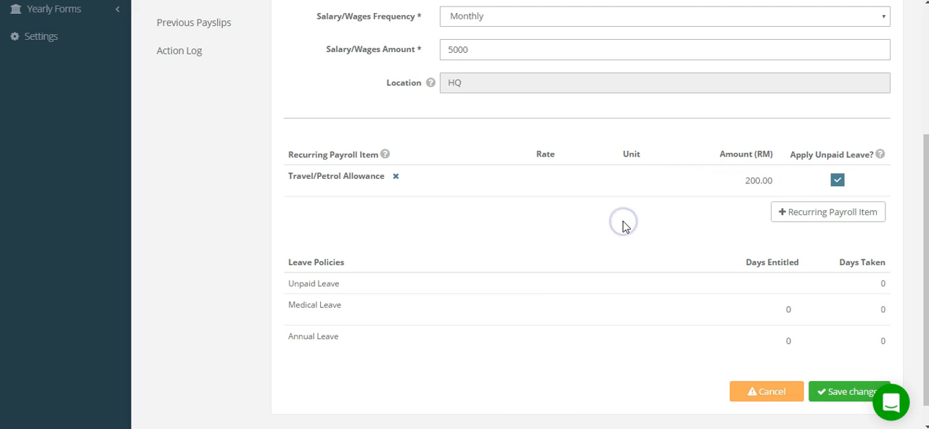
{"action": "scroll", "scroll_direction": "down", "scroll_amount": 3}
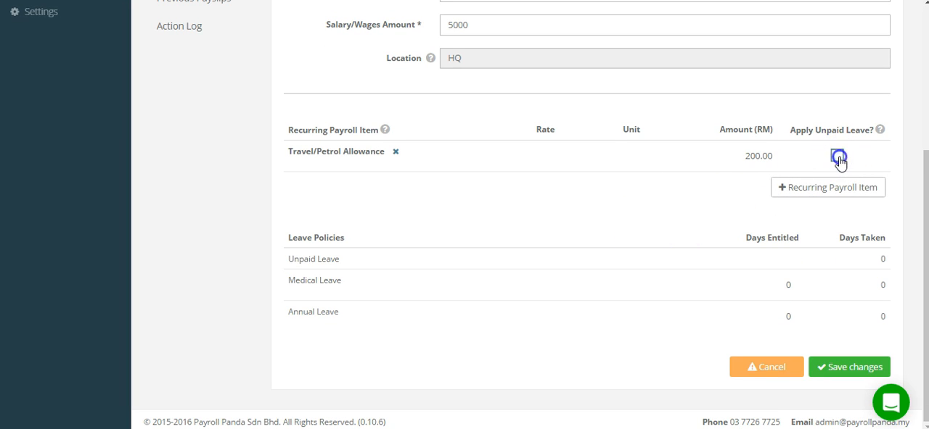
- Save the employment details and continue from the Success dialog to Statutory Requirements
{"action": "left_click", "coordinate": [835, 155]}
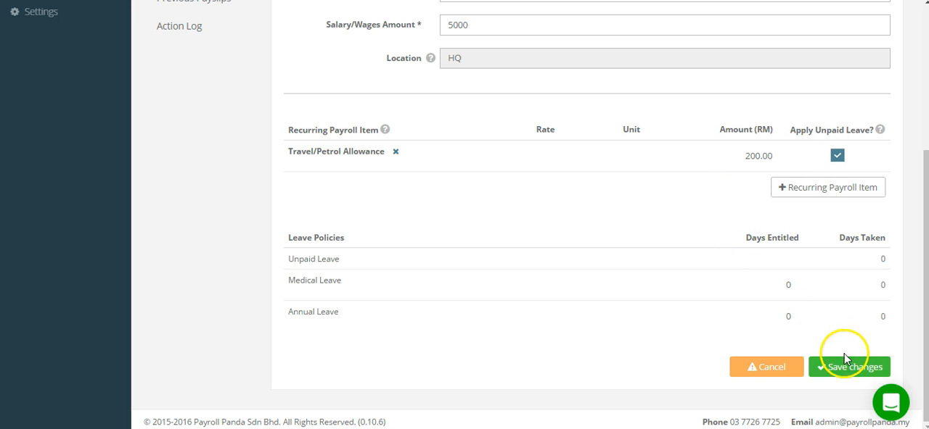
{"action": "left_click", "coordinate": [849, 366]}
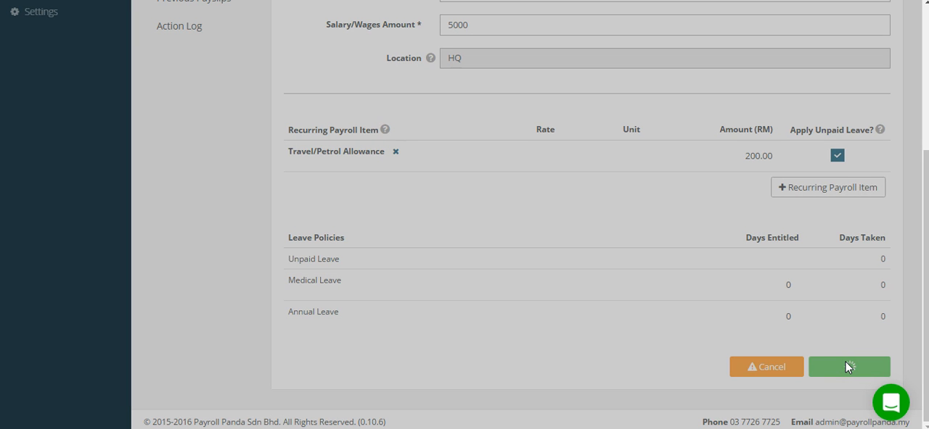
{"action": "left_click", "coordinate": [848, 365]}
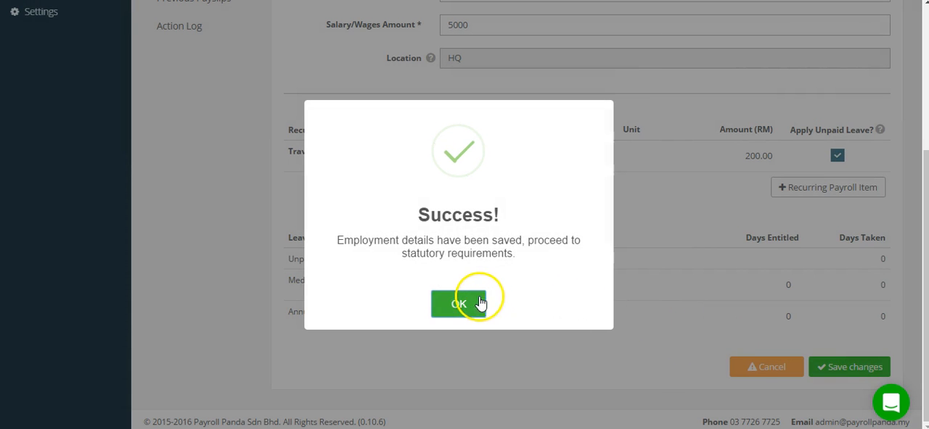
{"action": "left_click", "coordinate": [458, 303]}
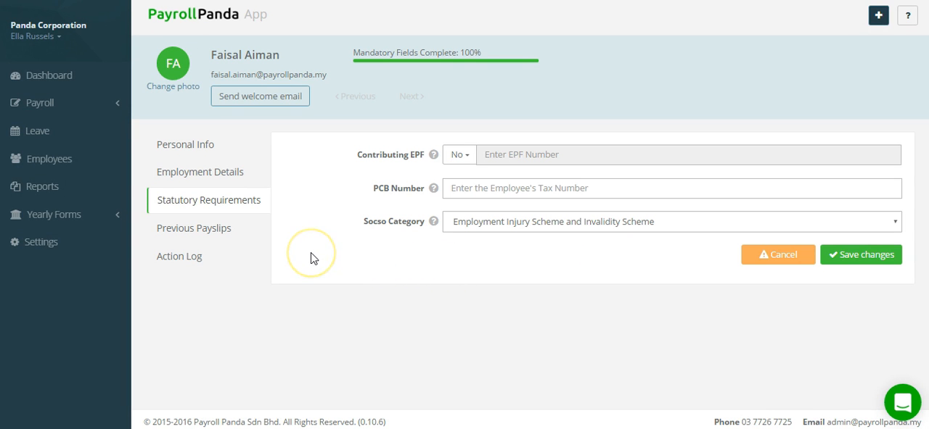
{"action": "left_click", "coordinate": [458, 154]}
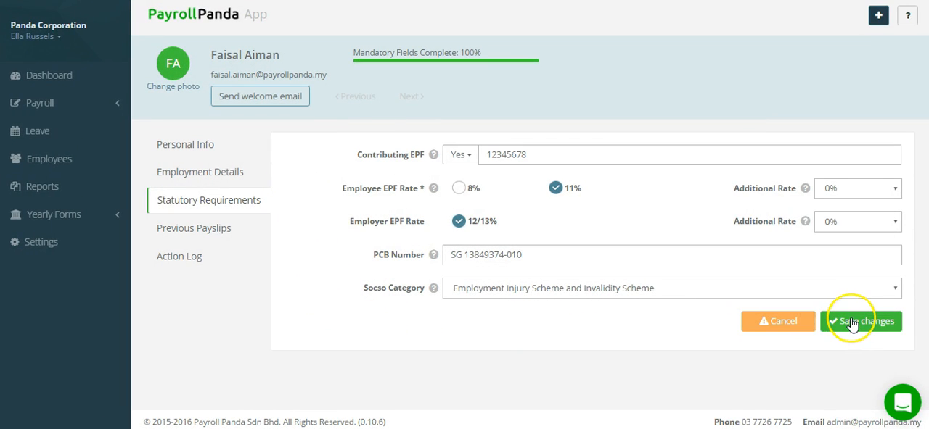
{"action": "left_click", "coordinate": [862, 323]}
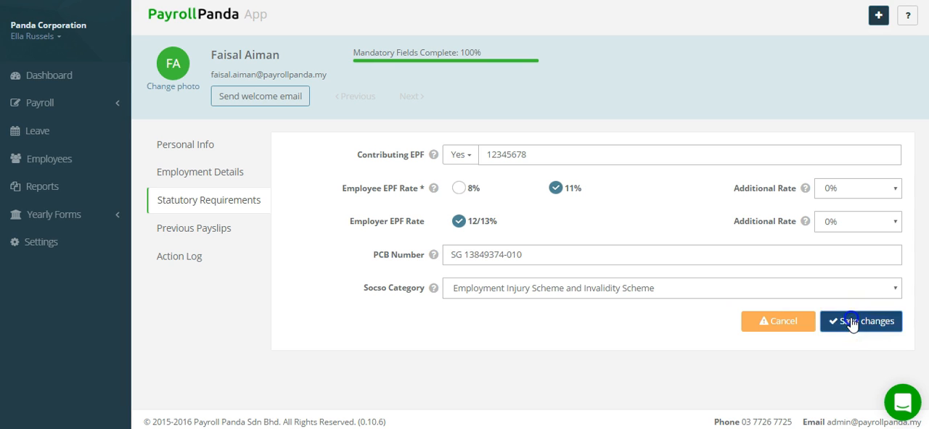
{"action": "left_click", "coordinate": [861, 322]}
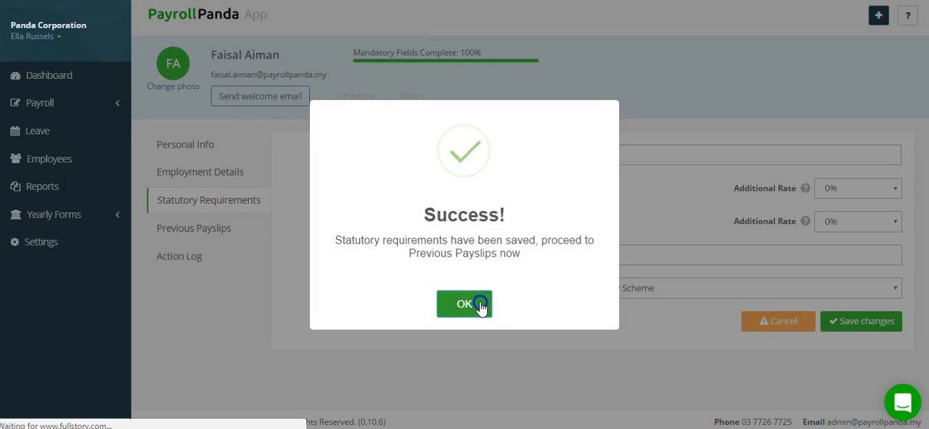
- Go to Previous Payslips, view the Current Employment Payslip Information form and cancel it unsaved
{"action": "left_click", "coordinate": [465, 305]}
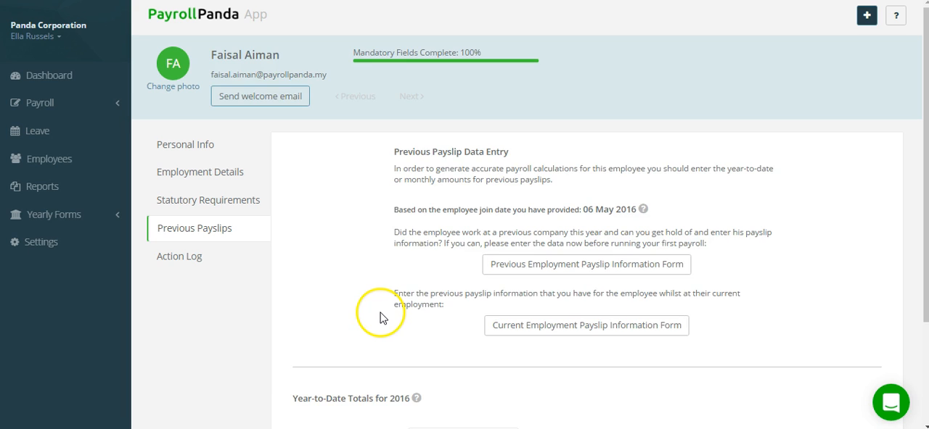
{"action": "scroll", "scroll_direction": "down", "scroll_amount": 3}
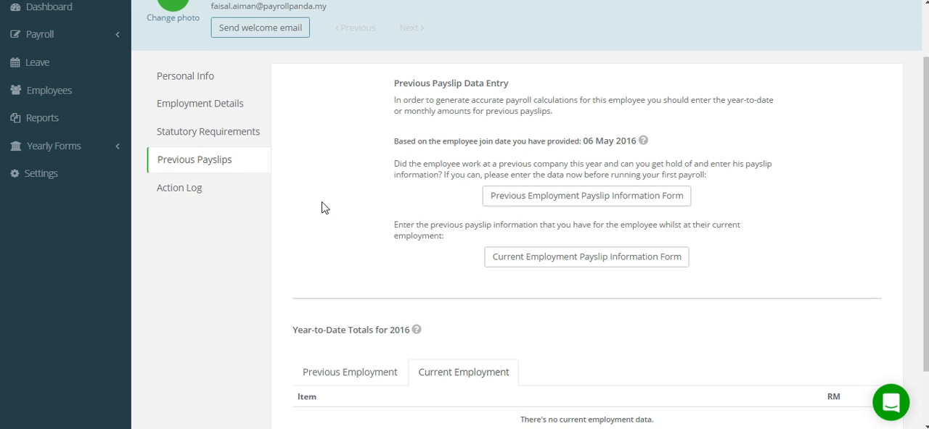
{"action": "mouse_move", "coordinate": [523, 253]}
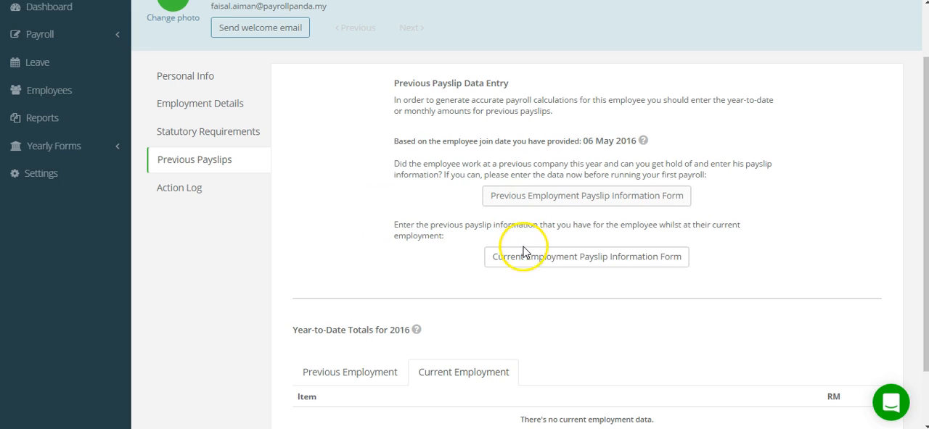
{"action": "left_click", "coordinate": [586, 257]}
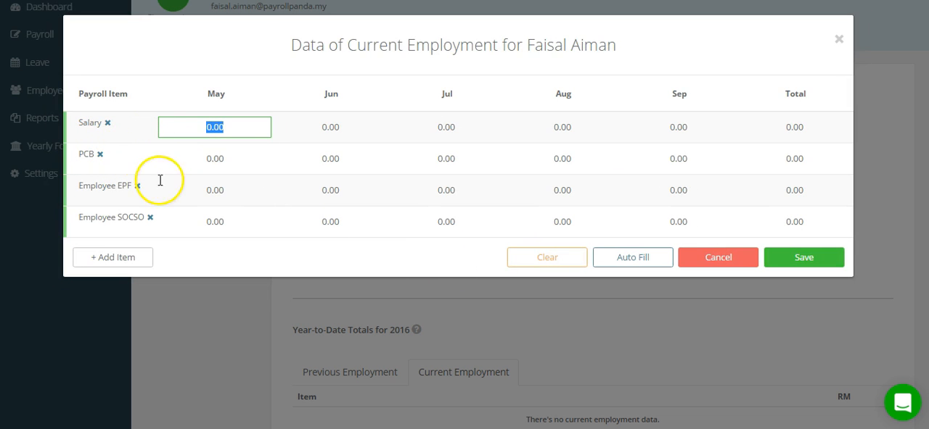
{"action": "mouse_move", "coordinate": [717, 258]}
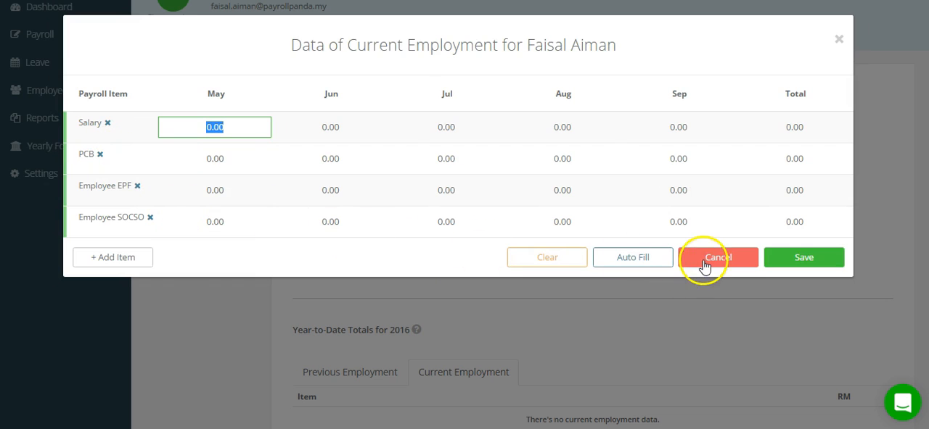
{"action": "left_click", "coordinate": [716, 257]}
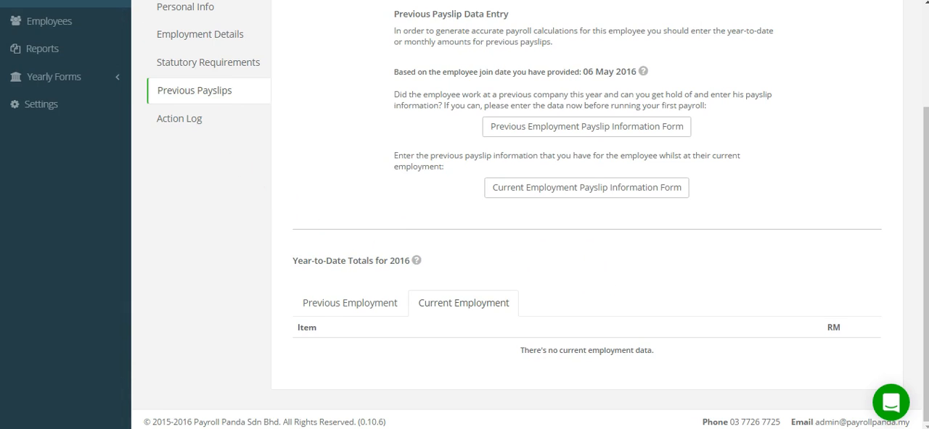
{"action": "scroll", "scroll_direction": "up", "scroll_amount": 3}
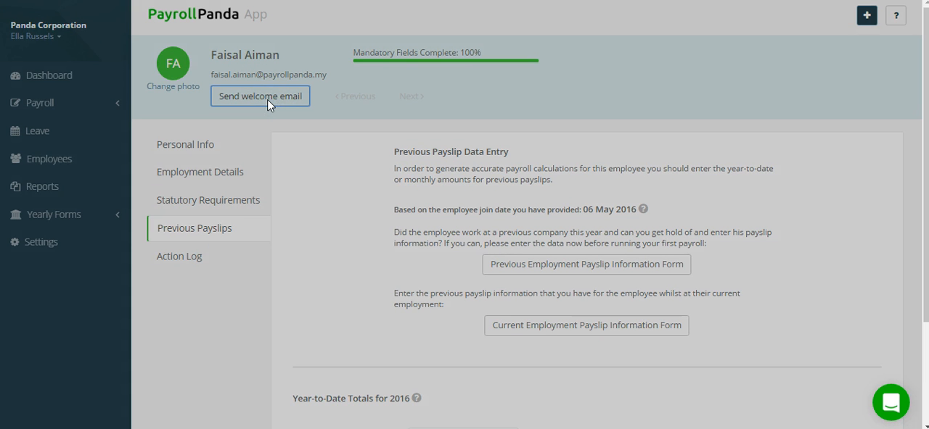
{"action": "left_click", "coordinate": [259, 96]}
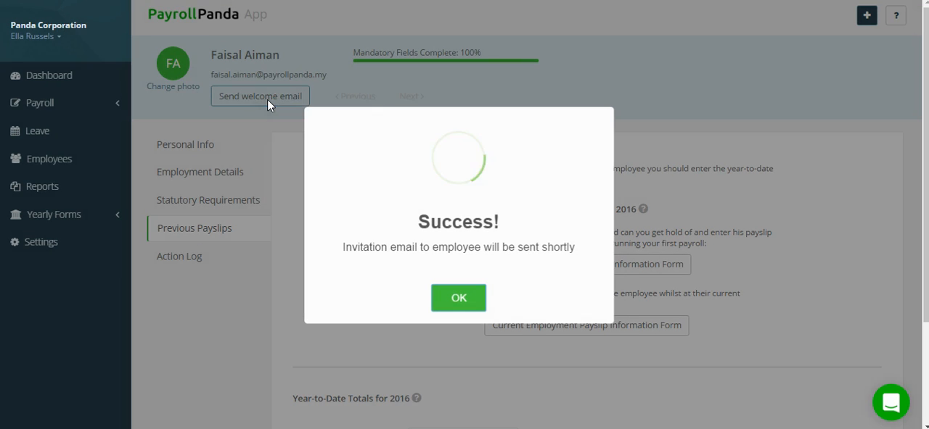
{"action": "left_click", "coordinate": [458, 297]}
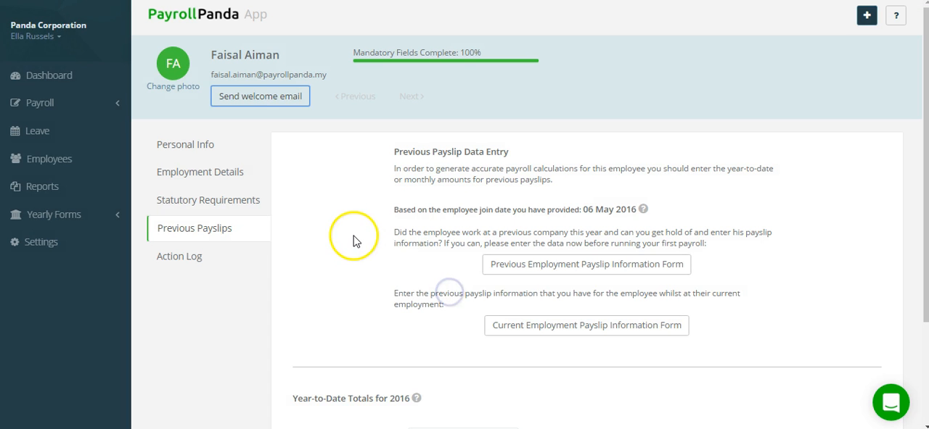
{"action": "left_click", "coordinate": [51, 158]}
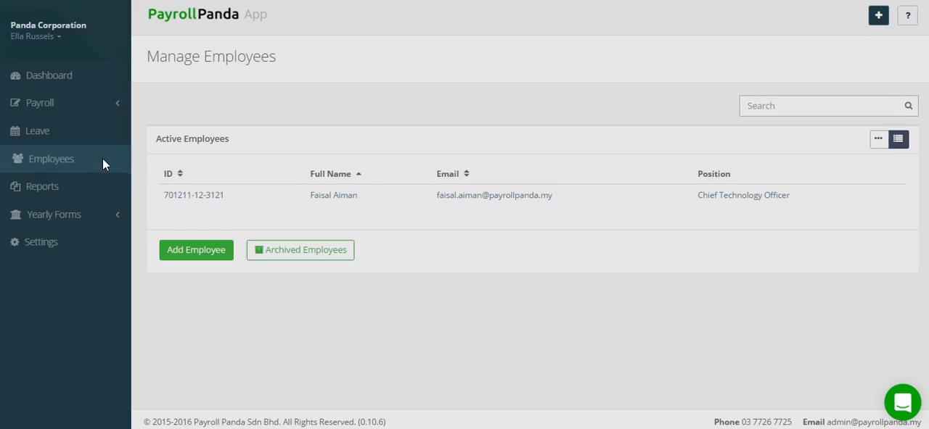
{"action": "mouse_move", "coordinate": [235, 168]}
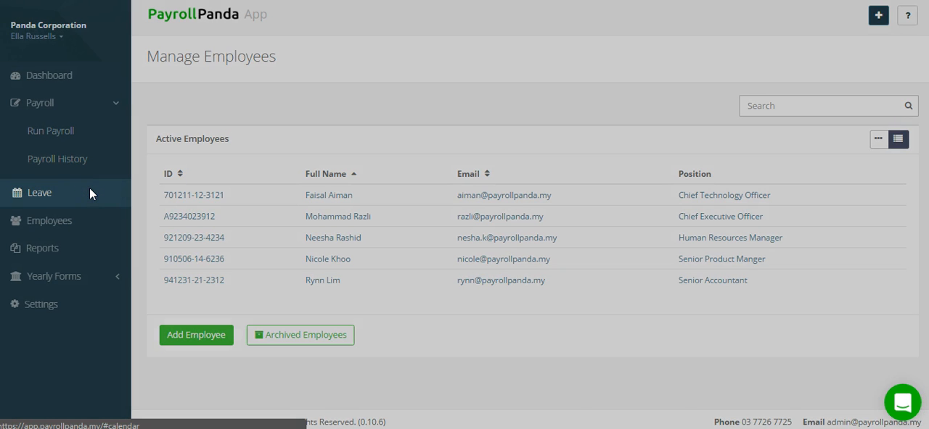
- Show the September 2016 Leave Calendar with the unpaid leave on the 20th to 22nd
{"action": "left_click", "coordinate": [39, 192]}
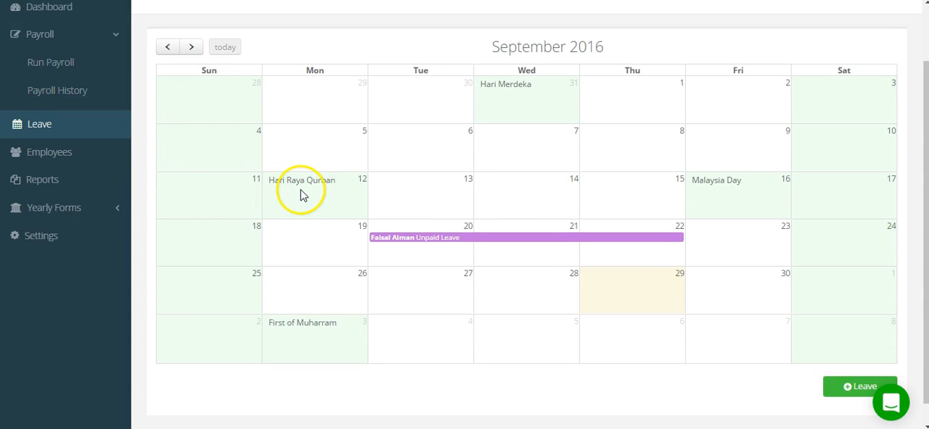
{"action": "mouse_move", "coordinate": [312, 196]}
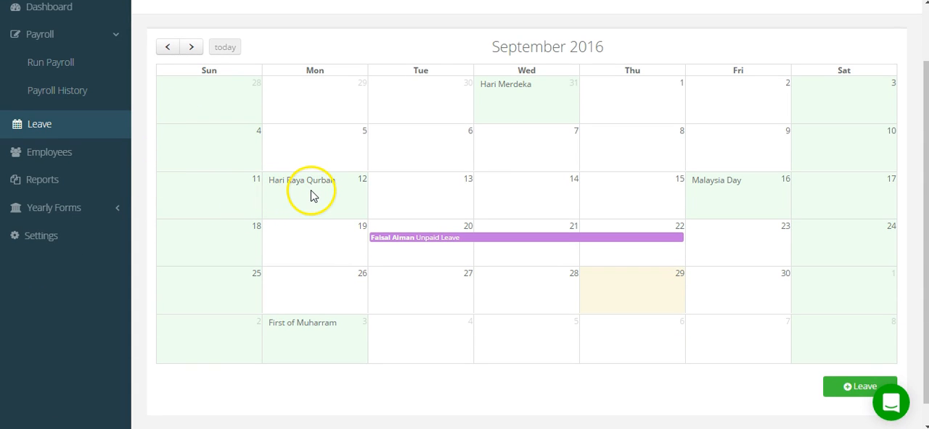
{"action": "mouse_move", "coordinate": [623, 284]}
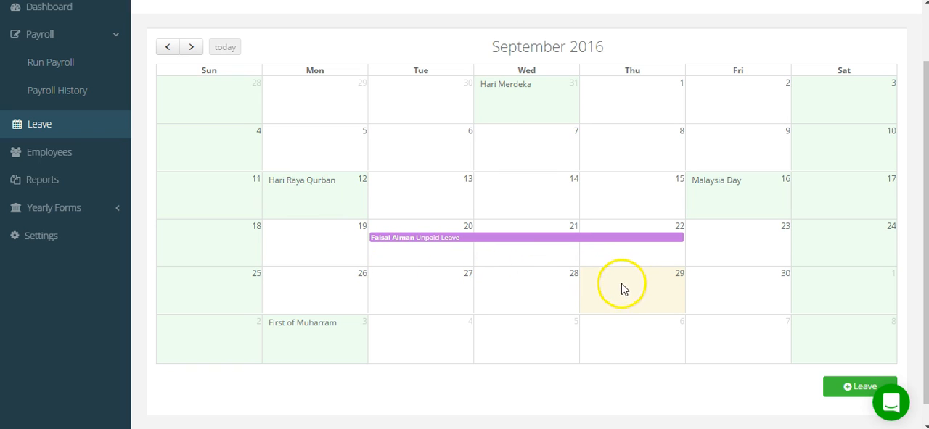
{"action": "mouse_move", "coordinate": [501, 253]}
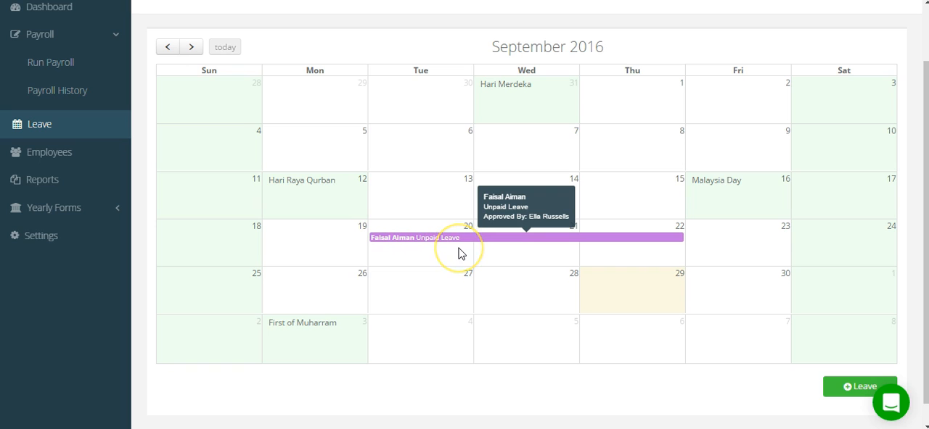
{"action": "scroll", "scroll_direction": "up", "scroll_amount": 3}
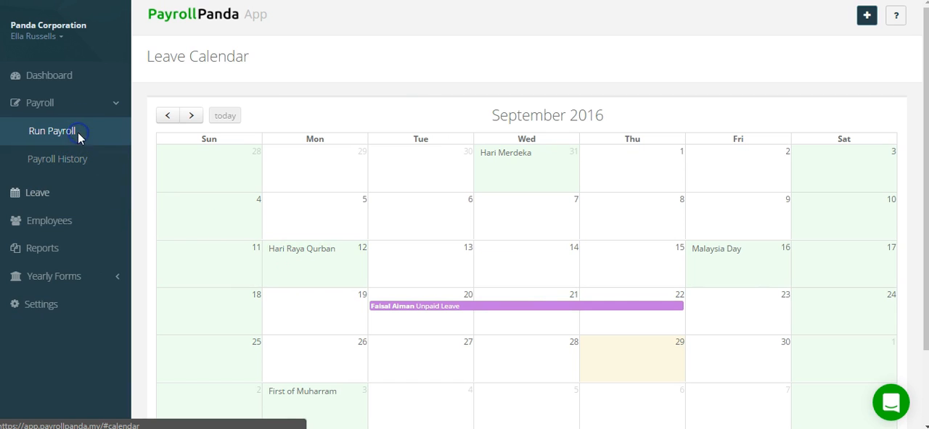
{"action": "left_click", "coordinate": [52, 130]}
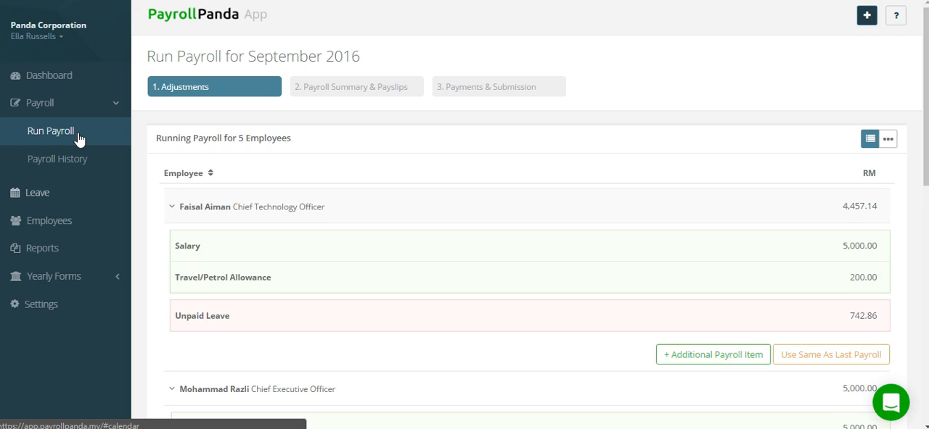
{"action": "mouse_move", "coordinate": [168, 134]}
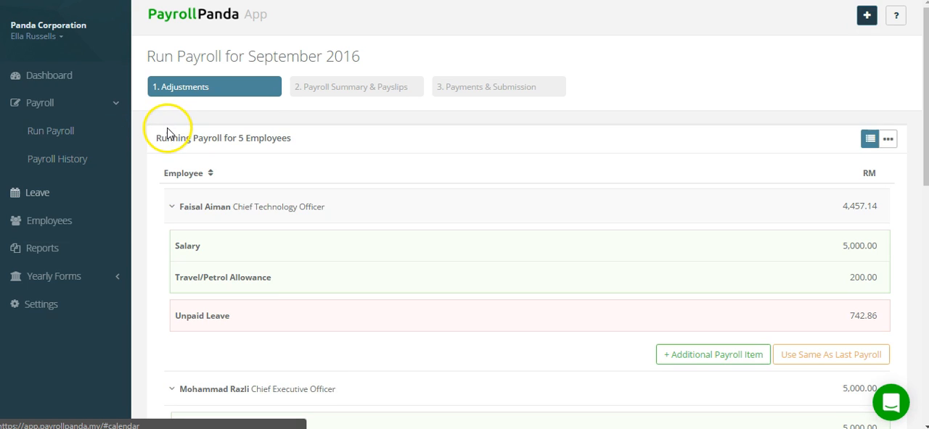
{"action": "scroll", "scroll_direction": "down", "scroll_amount": 3}
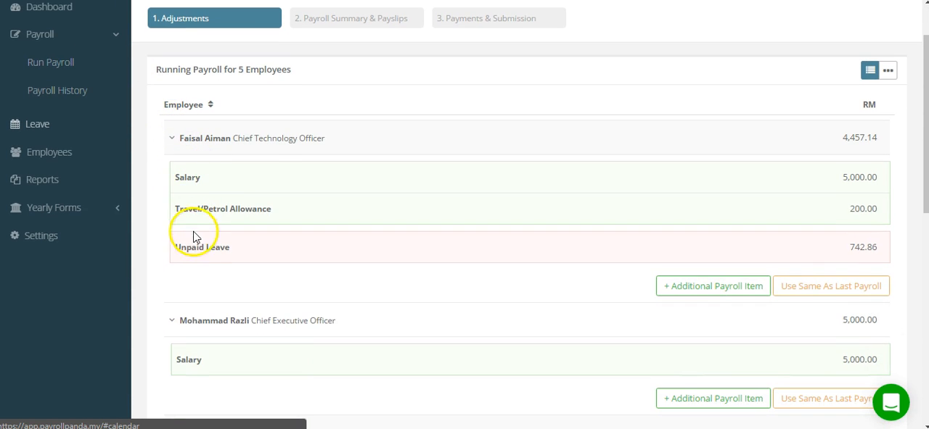
{"action": "mouse_move", "coordinate": [484, 276]}
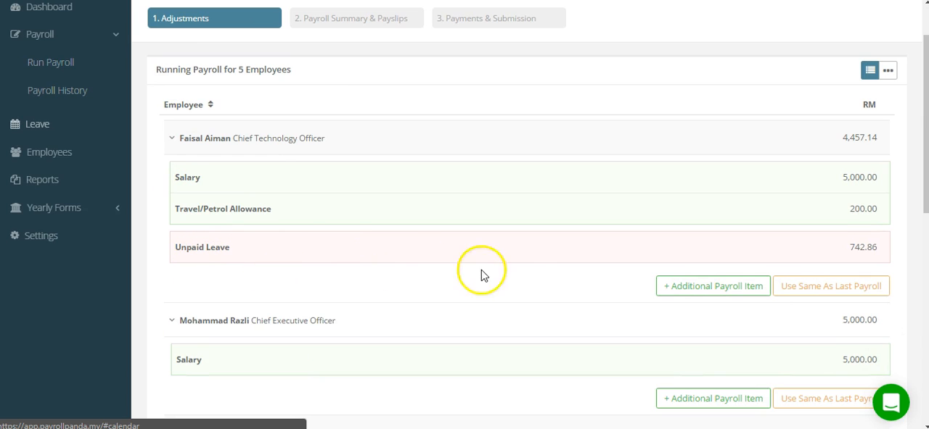
{"action": "mouse_move", "coordinate": [862, 246]}
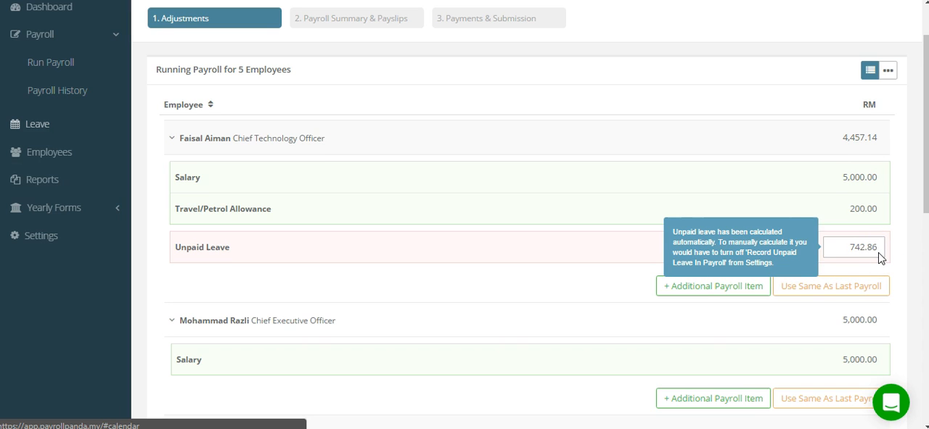
{"action": "scroll", "scroll_direction": "down", "scroll_amount": 3}
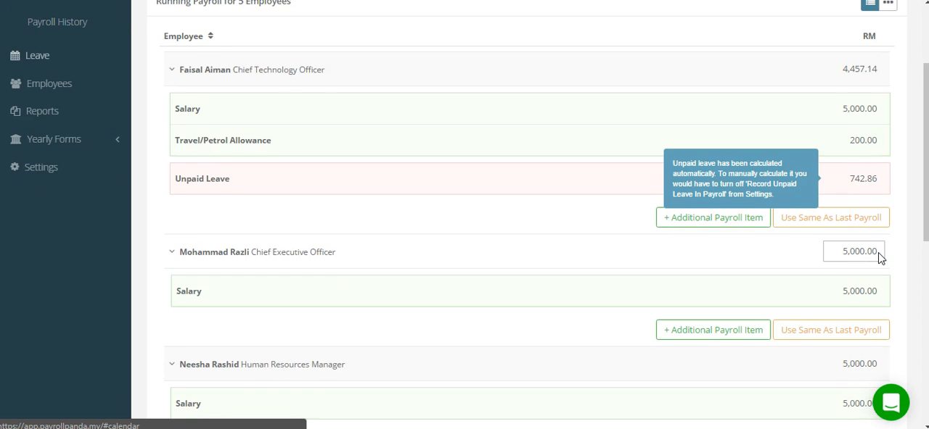
{"action": "scroll", "scroll_direction": "down", "scroll_amount": 3}
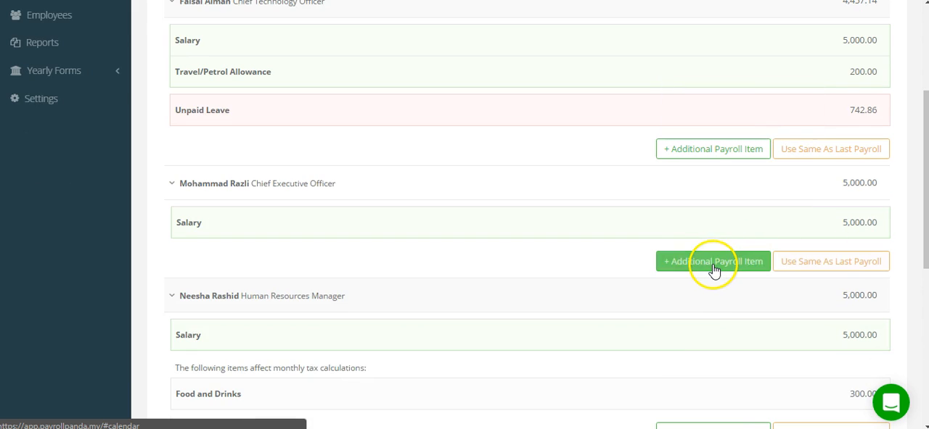
{"action": "left_click", "coordinate": [713, 261]}
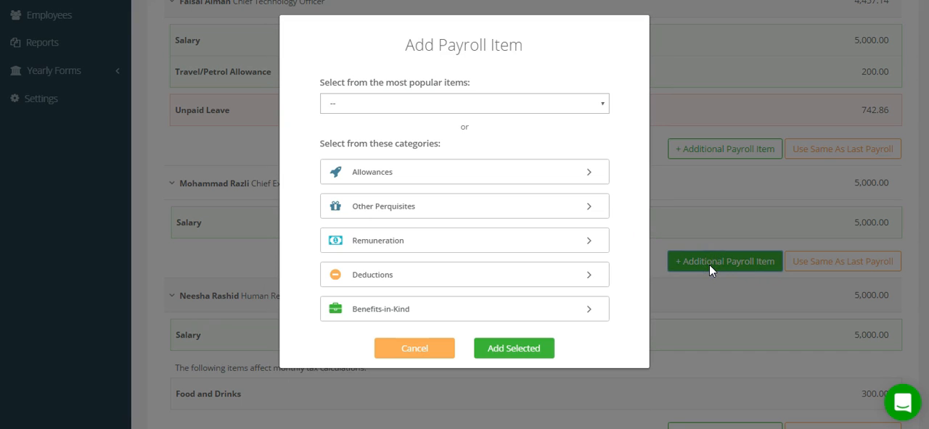
{"action": "left_click", "coordinate": [464, 241]}
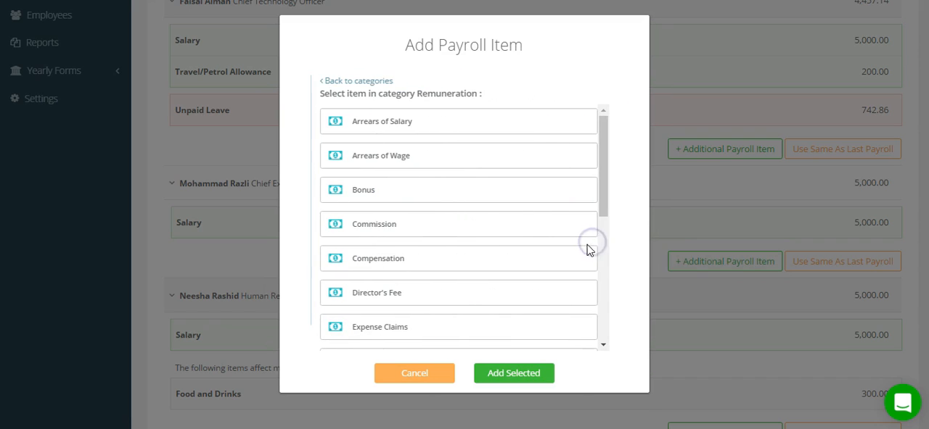
{"action": "left_click", "coordinate": [459, 188]}
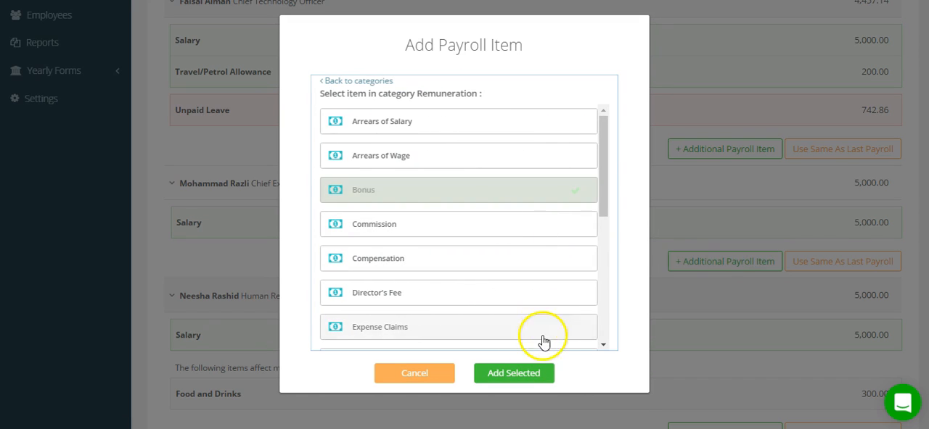
{"action": "left_click", "coordinate": [514, 373]}
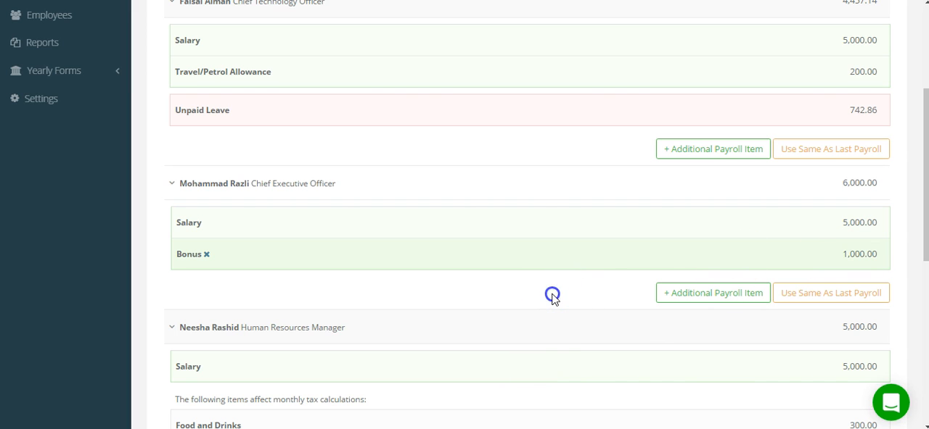
- Save the adjustments and continue to the Step 2 payroll summary
{"action": "scroll", "scroll_direction": "down", "scroll_amount": 3}
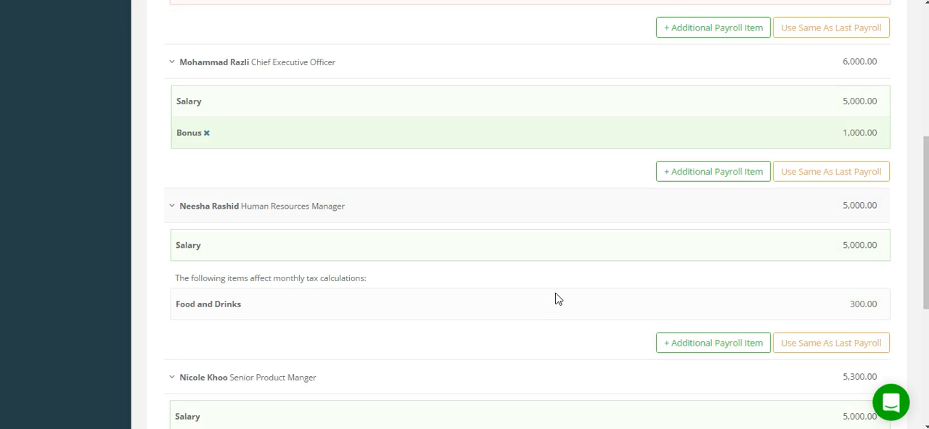
{"action": "scroll", "scroll_direction": "down", "scroll_amount": 3}
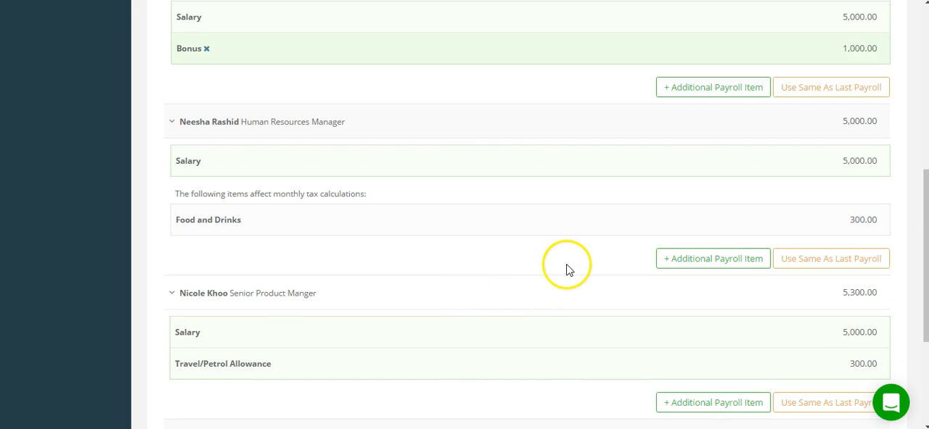
{"action": "scroll", "scroll_direction": "down", "scroll_amount": 3}
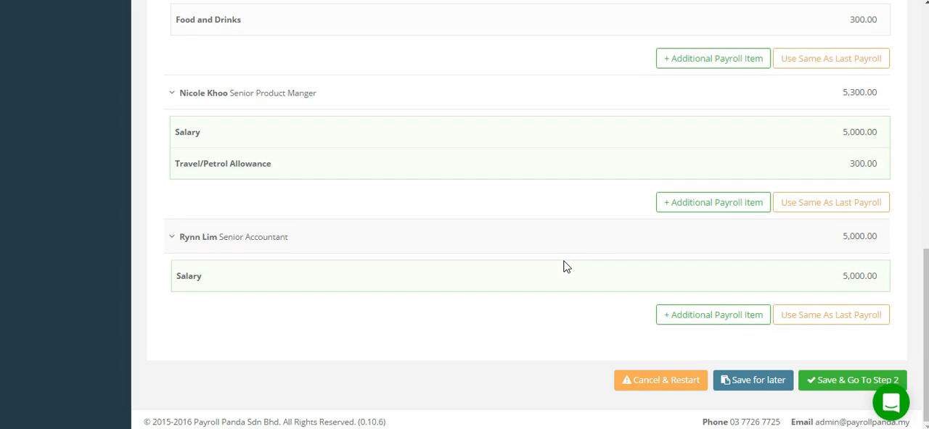
{"action": "mouse_move", "coordinate": [672, 334]}
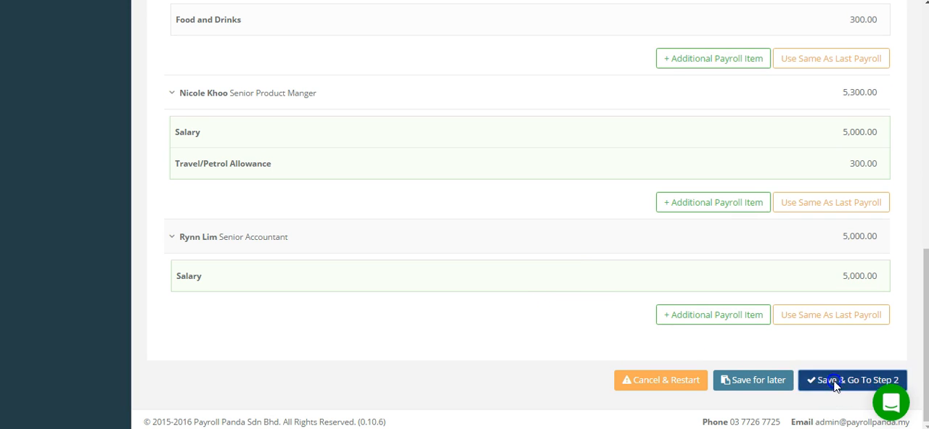
{"action": "left_click", "coordinate": [853, 380]}
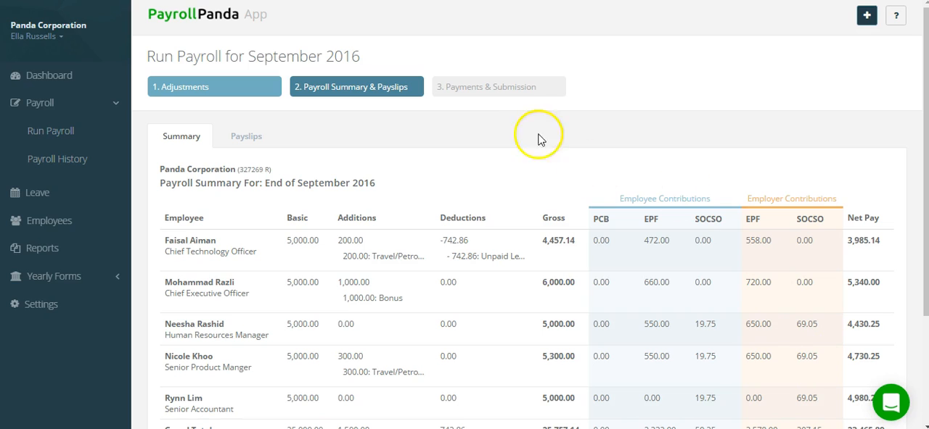
- Review the summary and individual payslips, then save and continue to payments and submission
{"action": "scroll", "scroll_direction": "down", "scroll_amount": 3}
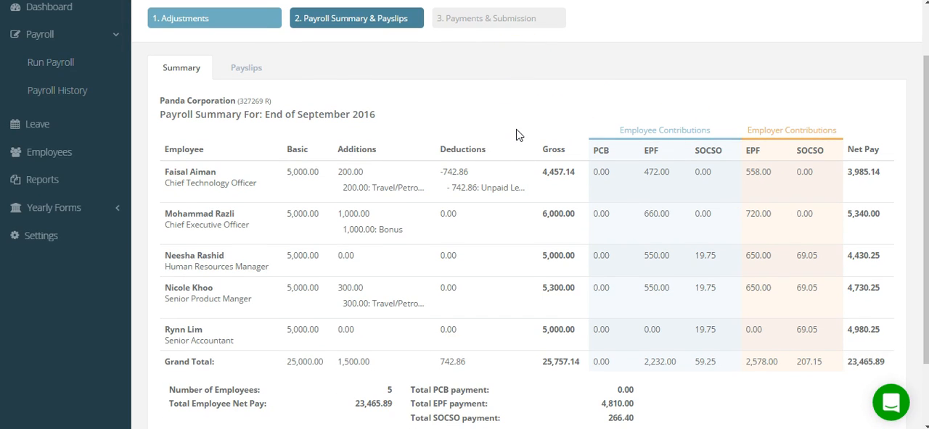
{"action": "mouse_move", "coordinate": [264, 229]}
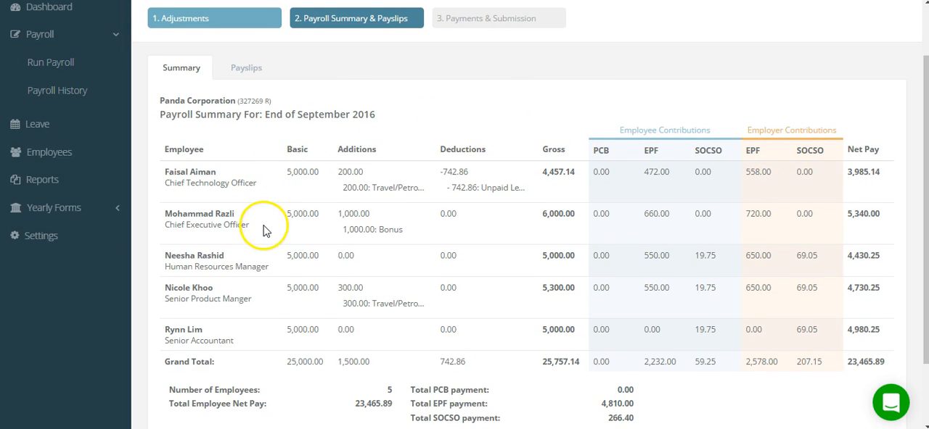
{"action": "scroll", "scroll_direction": "down", "scroll_amount": 3}
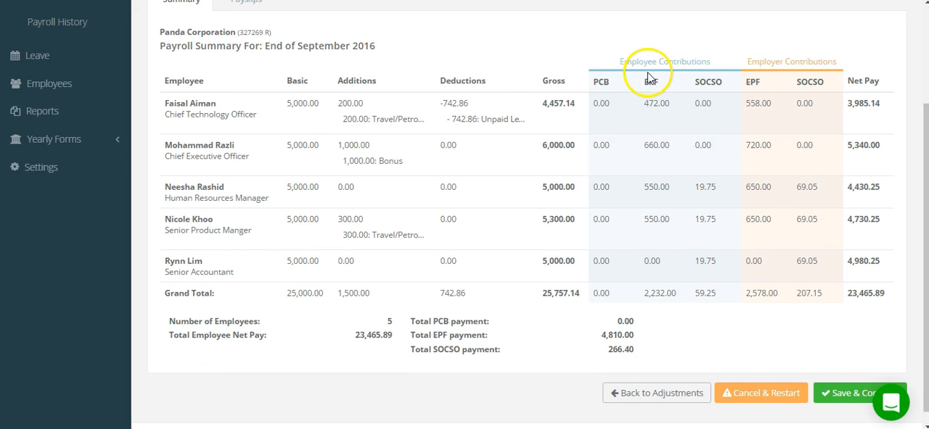
{"action": "mouse_move", "coordinate": [821, 75]}
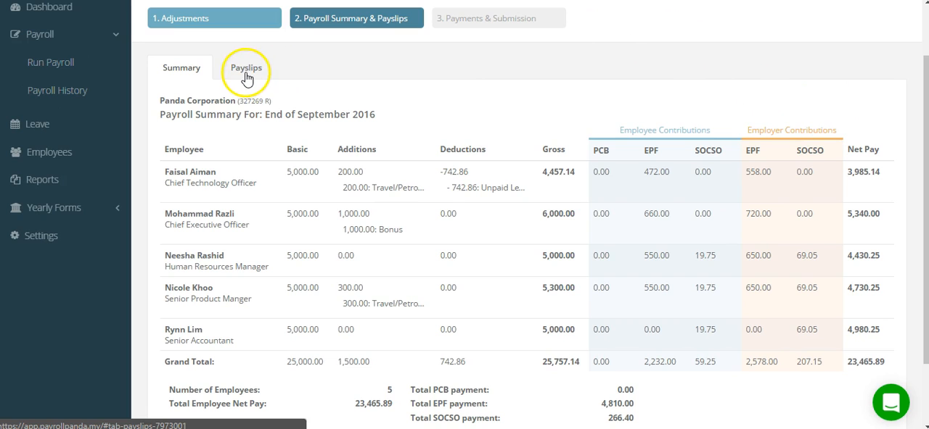
{"action": "left_click", "coordinate": [247, 67]}
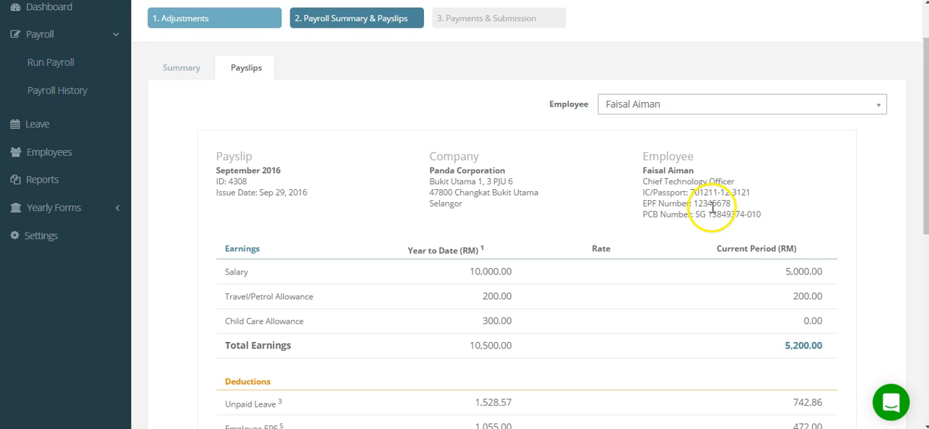
{"action": "scroll", "scroll_direction": "down", "scroll_amount": 3}
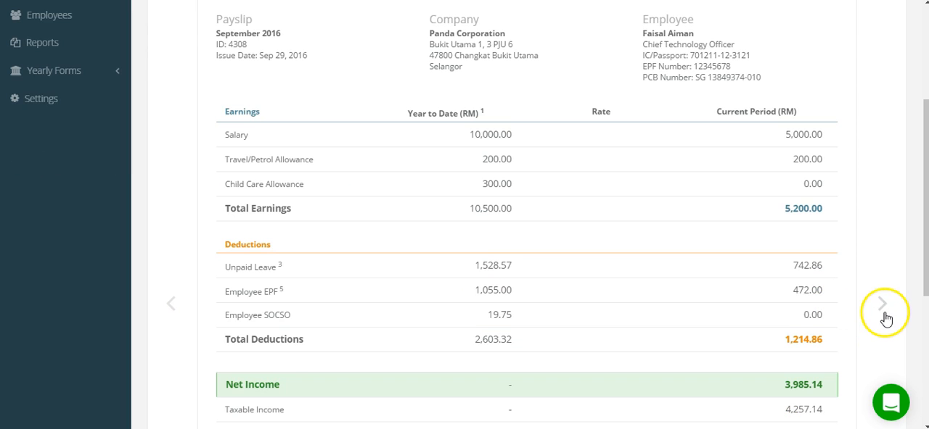
{"action": "left_click", "coordinate": [882, 302]}
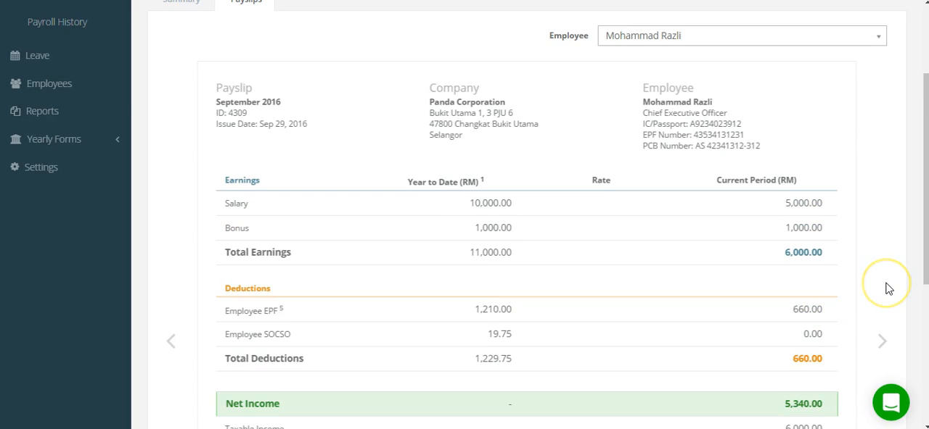
{"action": "scroll", "scroll_direction": "down", "scroll_amount": 3}
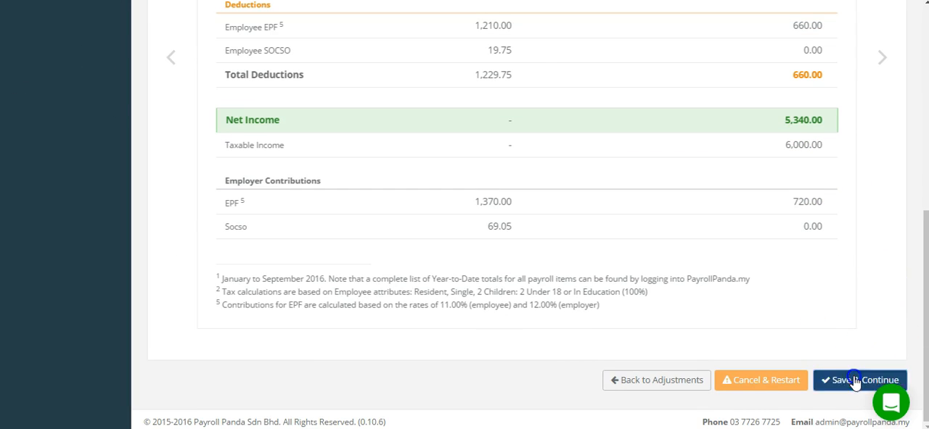
{"action": "left_click", "coordinate": [859, 380]}
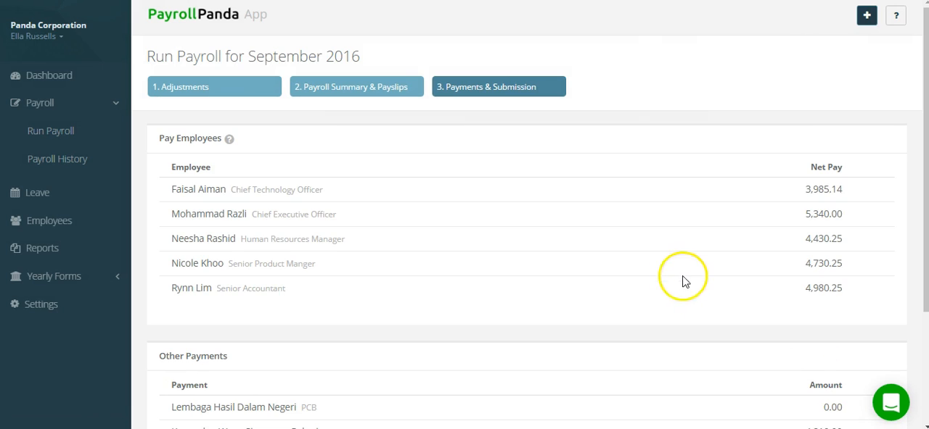
{"action": "mouse_move", "coordinate": [647, 275]}
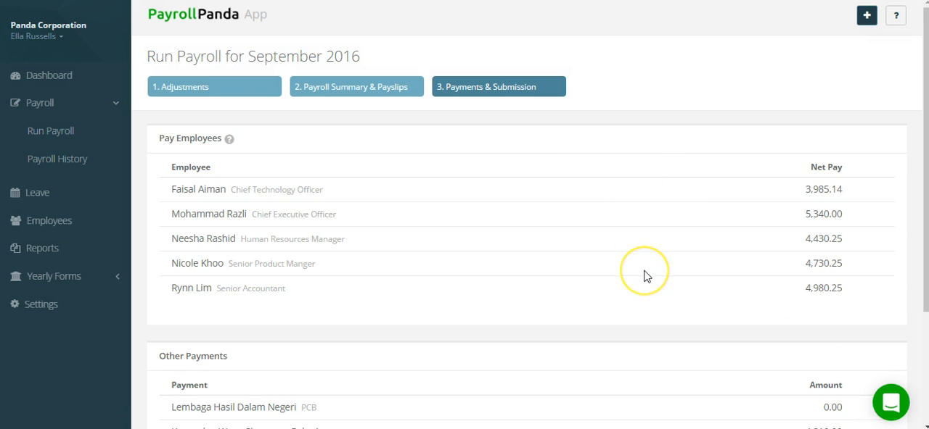
- Submit the September 2016 payroll, confirm, and view its Complete status in Payroll History
{"action": "scroll", "scroll_direction": "down", "scroll_amount": 3}
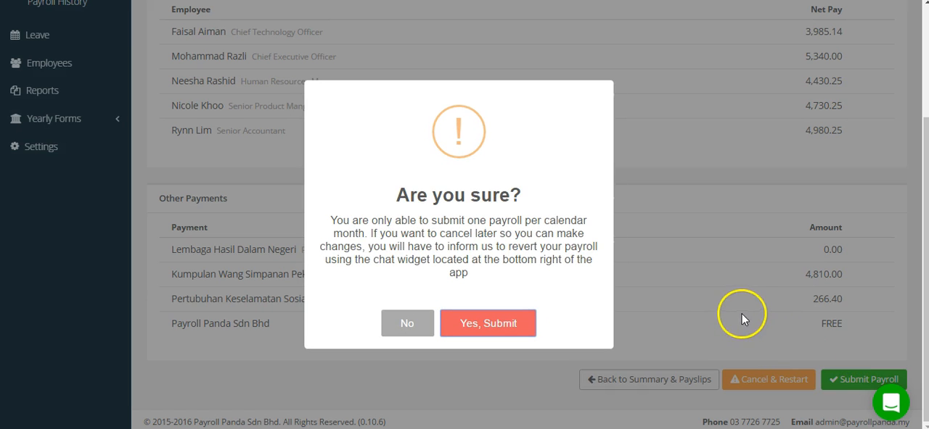
{"action": "mouse_move", "coordinate": [487, 281]}
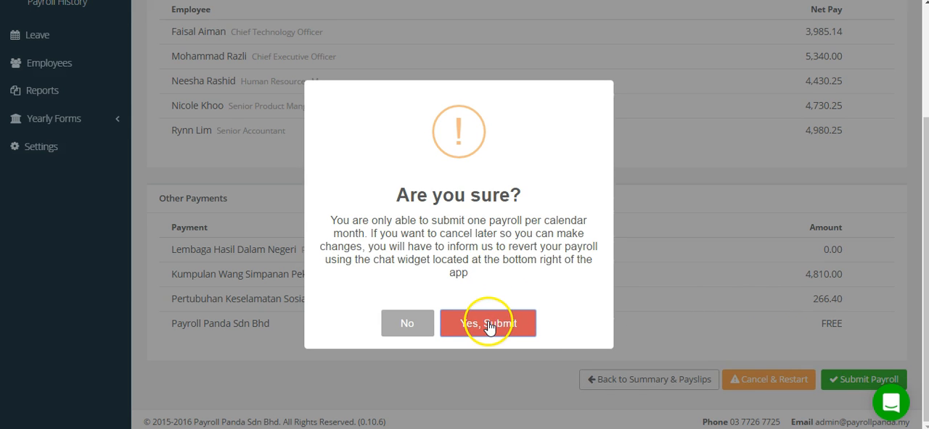
{"action": "left_click", "coordinate": [487, 322]}
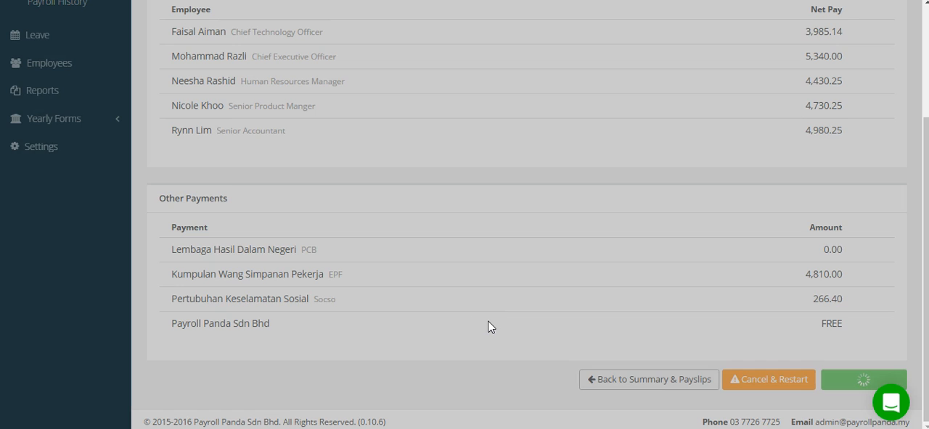
{"action": "left_click", "coordinate": [862, 380]}
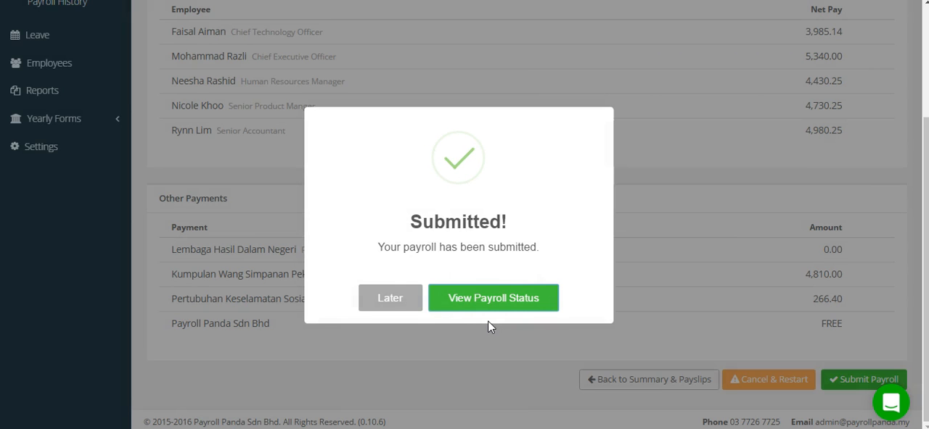
{"action": "left_click", "coordinate": [493, 299]}
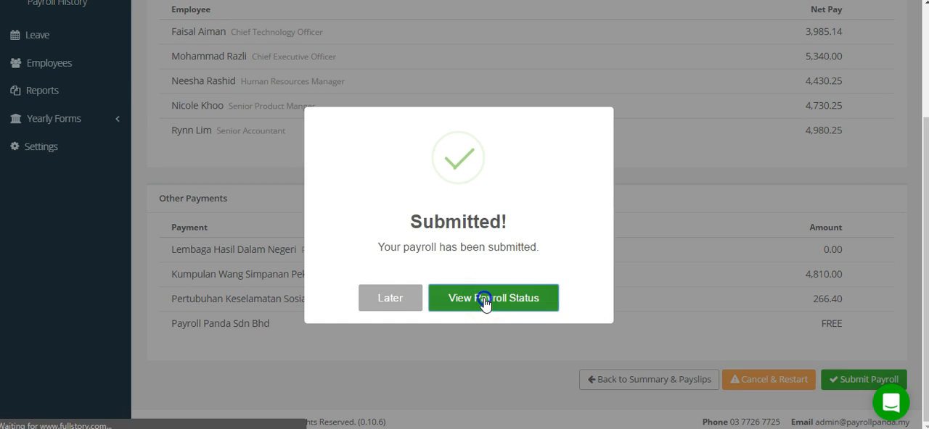
{"action": "left_click", "coordinate": [494, 299]}
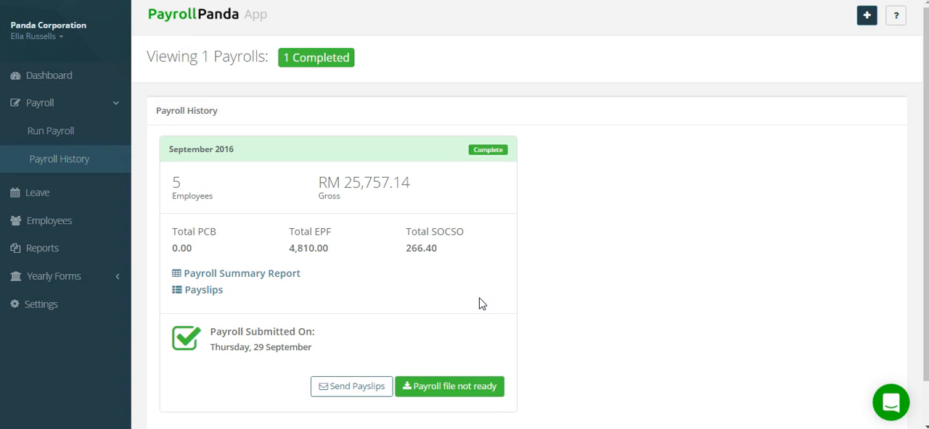
{"action": "mouse_move", "coordinate": [429, 332]}
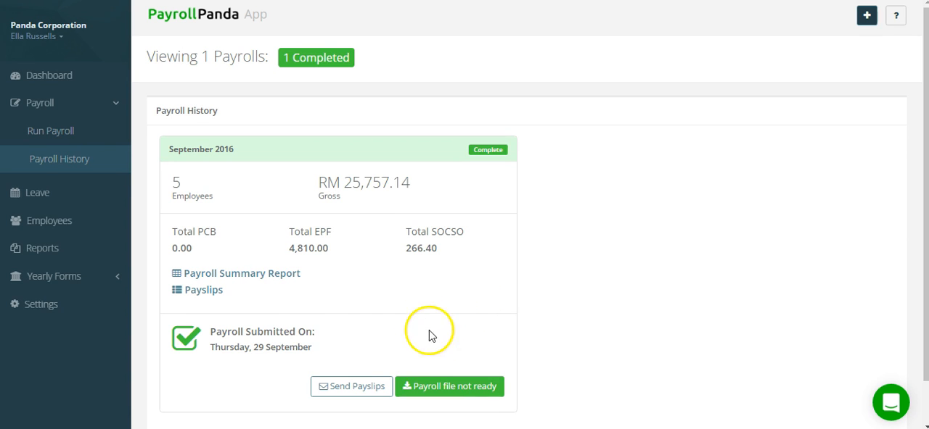
{"action": "mouse_move", "coordinate": [427, 386]}
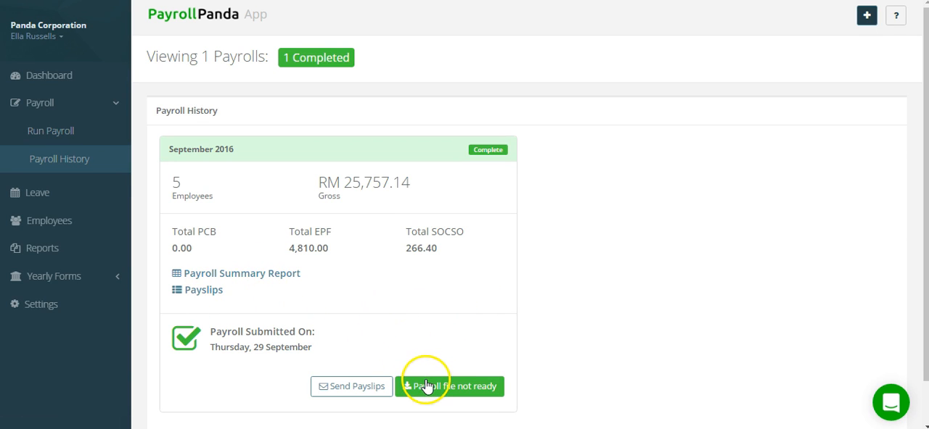
- Download the September 2016 payroll zip and open it from the download bar
{"action": "left_click", "coordinate": [450, 386]}
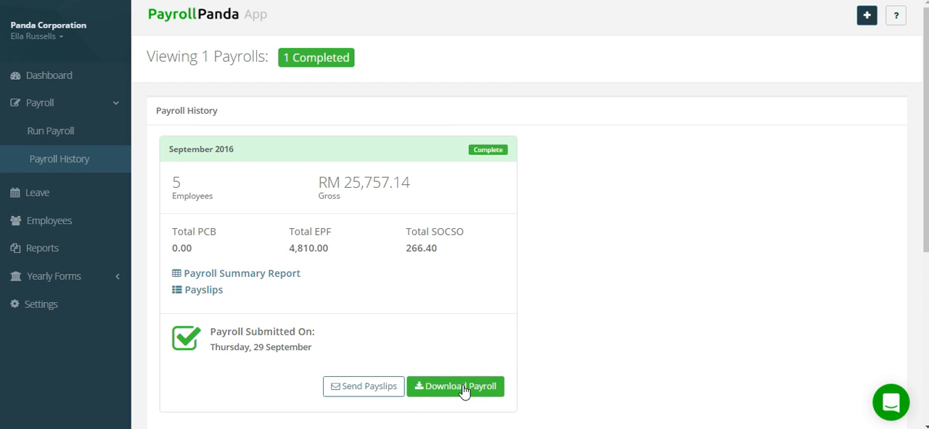
{"action": "left_click", "coordinate": [456, 386]}
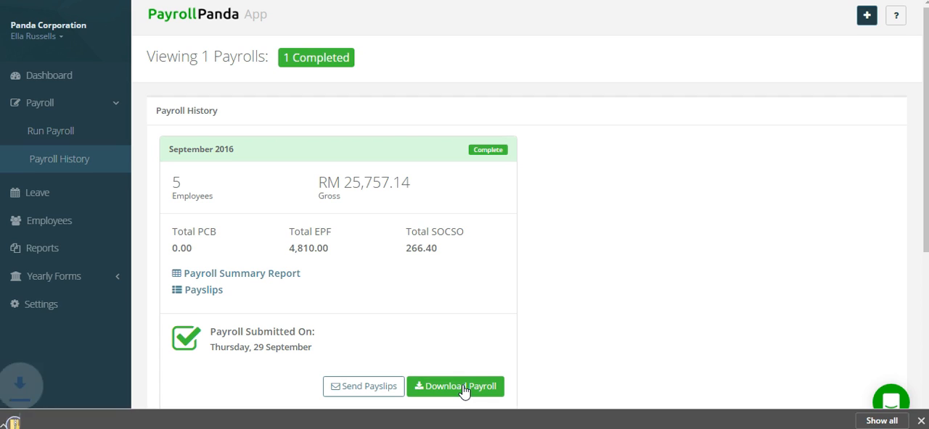
{"action": "left_click", "coordinate": [455, 386]}
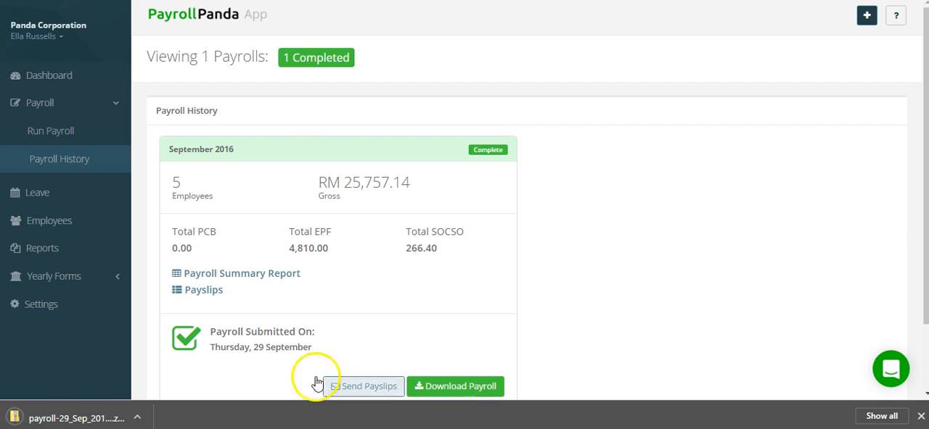
{"action": "left_click", "coordinate": [455, 386]}
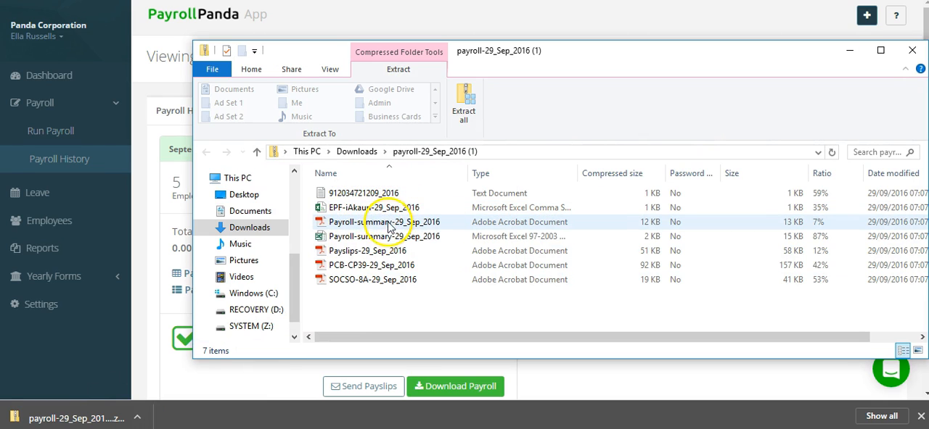
{"action": "left_click", "coordinate": [366, 250]}
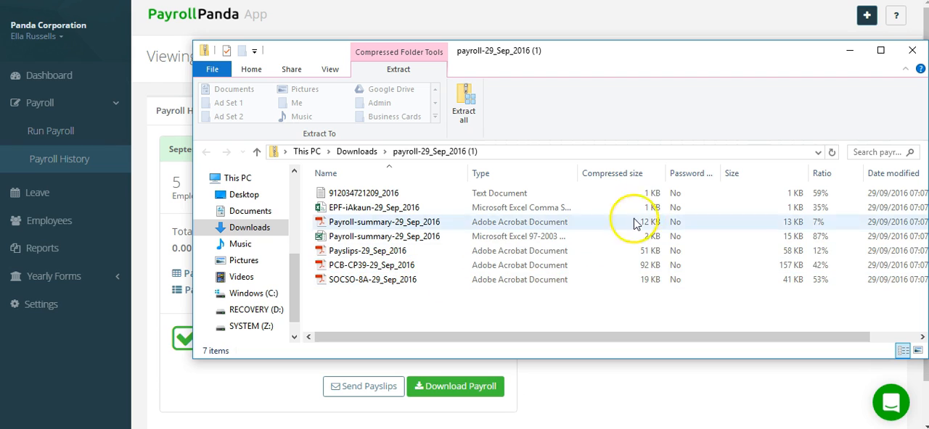
{"action": "left_click", "coordinate": [911, 49]}
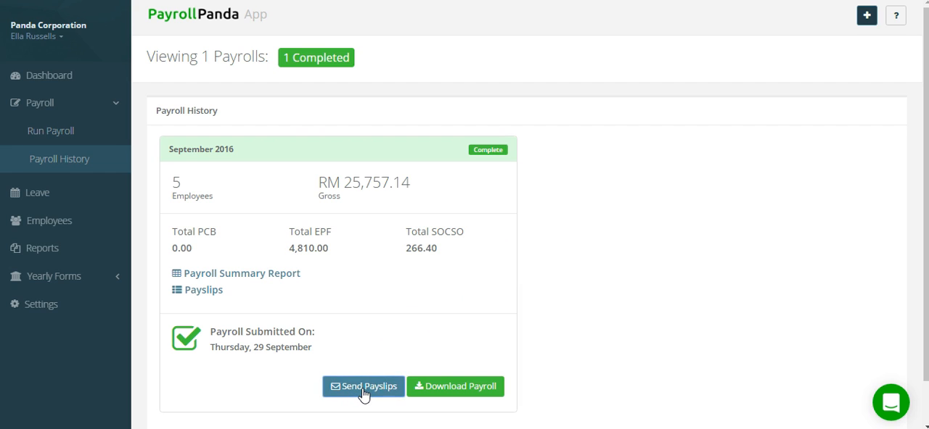
{"action": "left_click", "coordinate": [363, 385]}
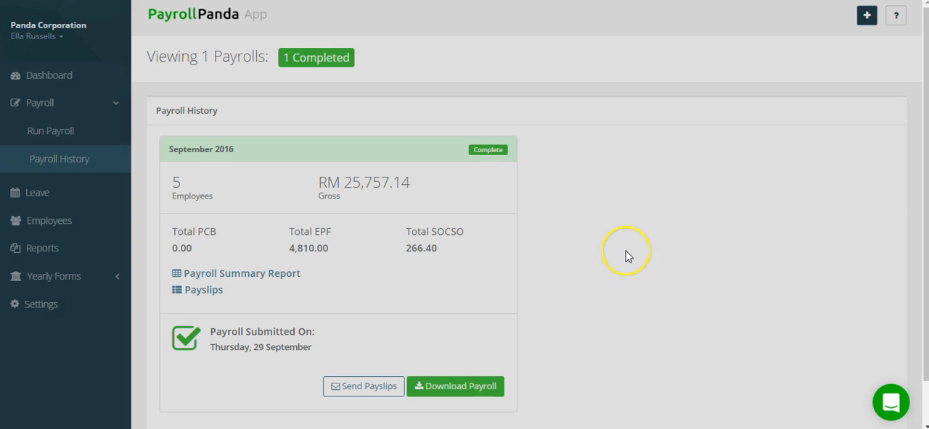
{"action": "mouse_move", "coordinate": [627, 255]}
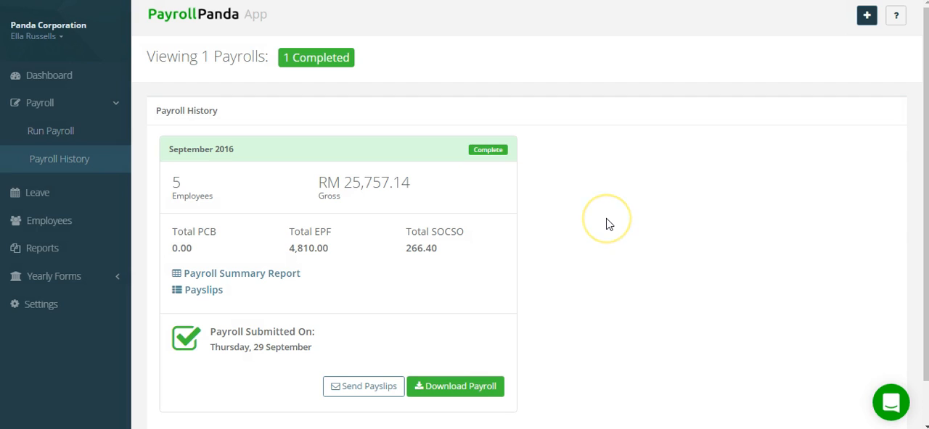
{"action": "mouse_move", "coordinate": [608, 222]}
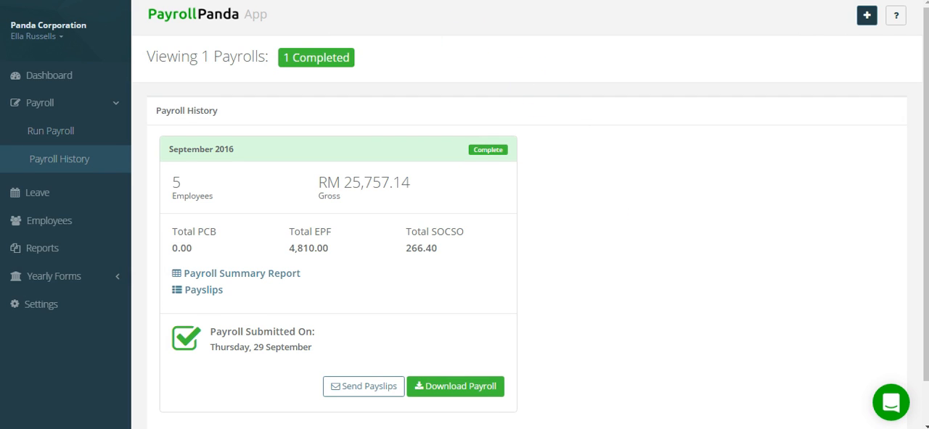